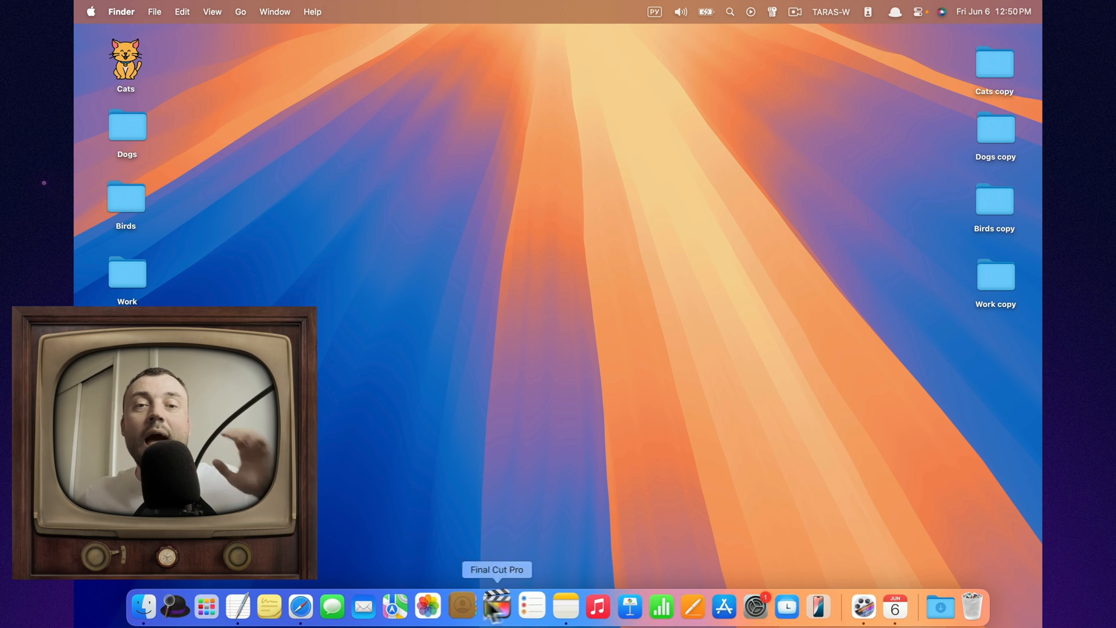
Launch Mail, then filter the inbox and switch to another mail category.
{"action": "left_click", "coordinate": [364, 606]}
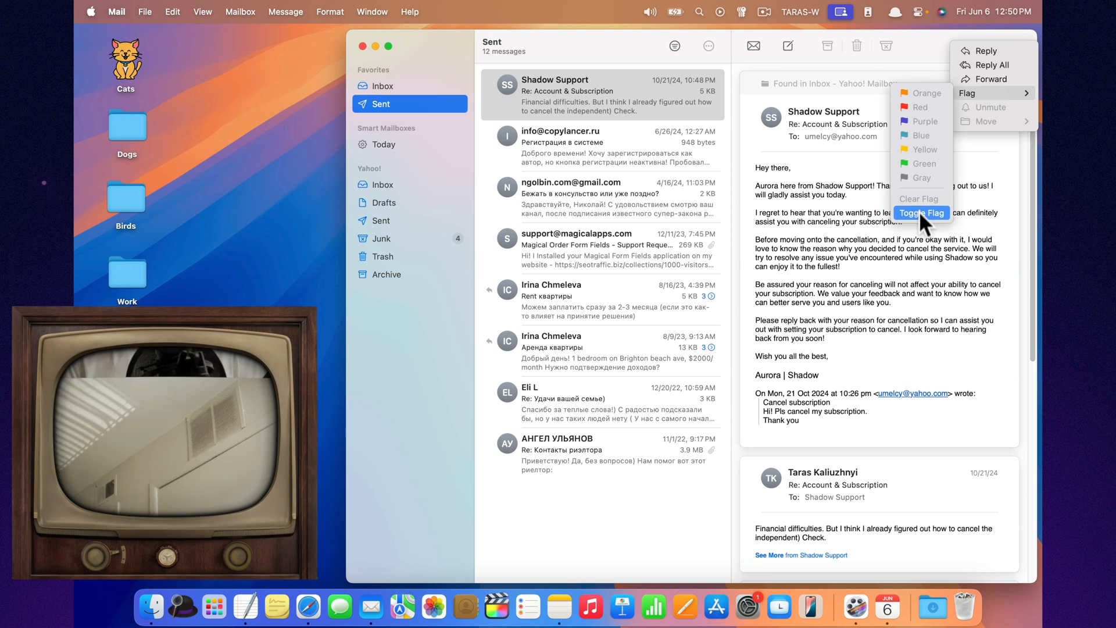
{"action": "mouse_move", "coordinate": [674, 45]}
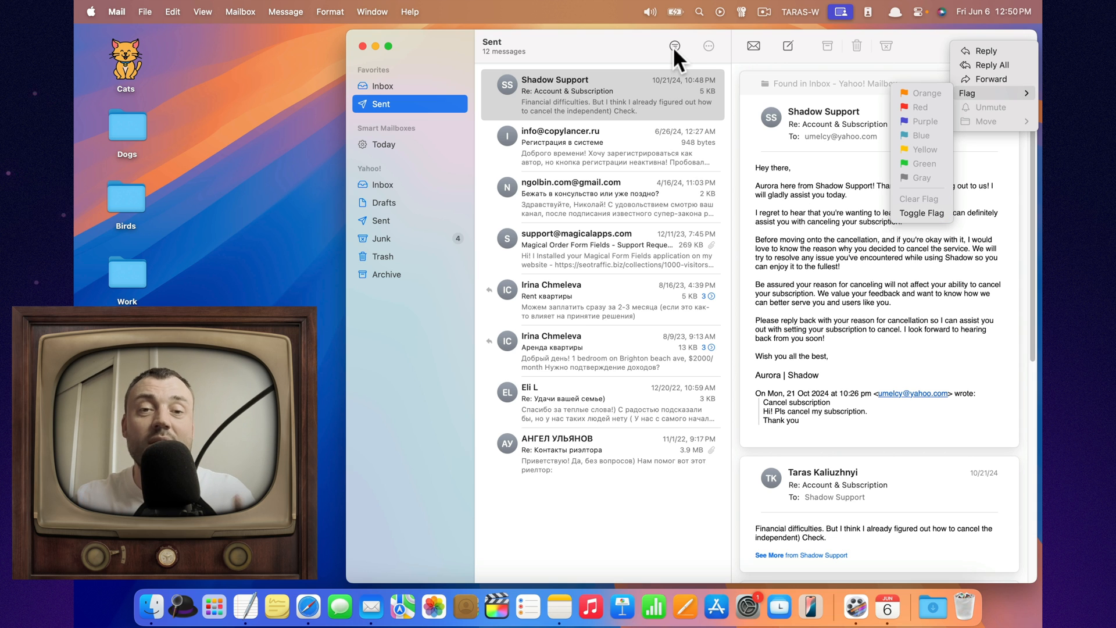
{"action": "left_click", "coordinate": [674, 45]}
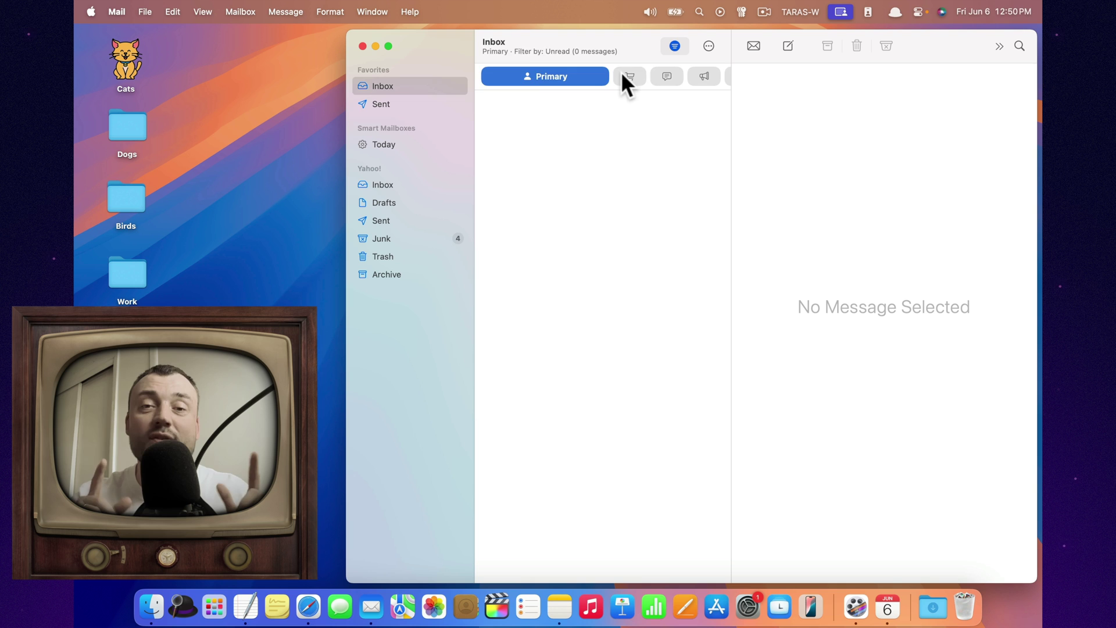
{"action": "left_click", "coordinate": [628, 76]}
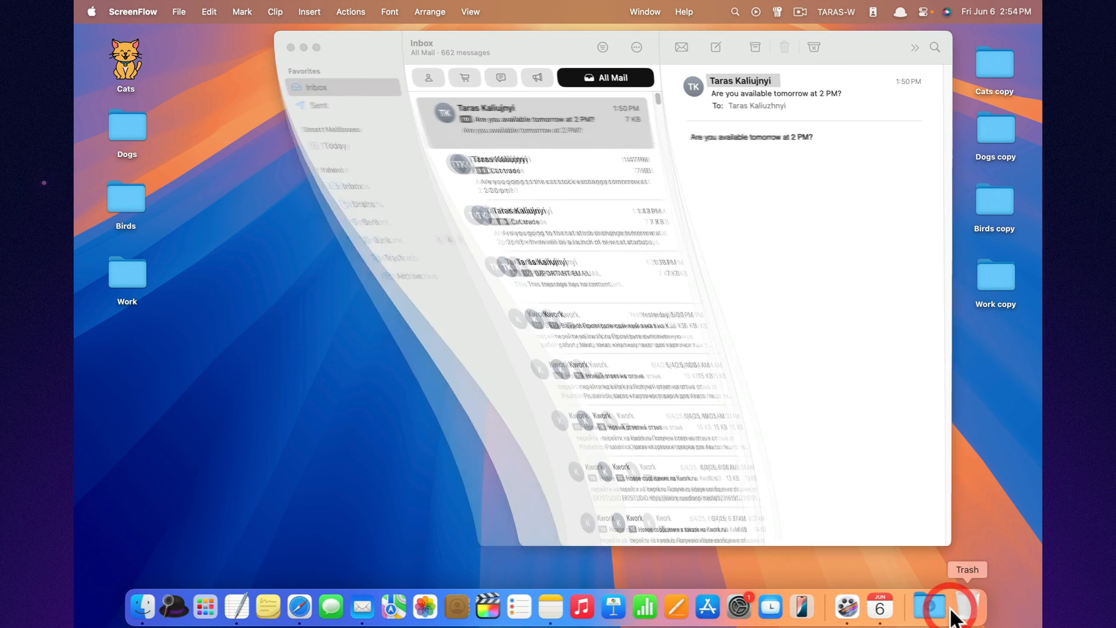
Compose a new message and schedule it to send on June 7, 2025 at 2:54 PM.
{"action": "left_click", "coordinate": [145, 12]}
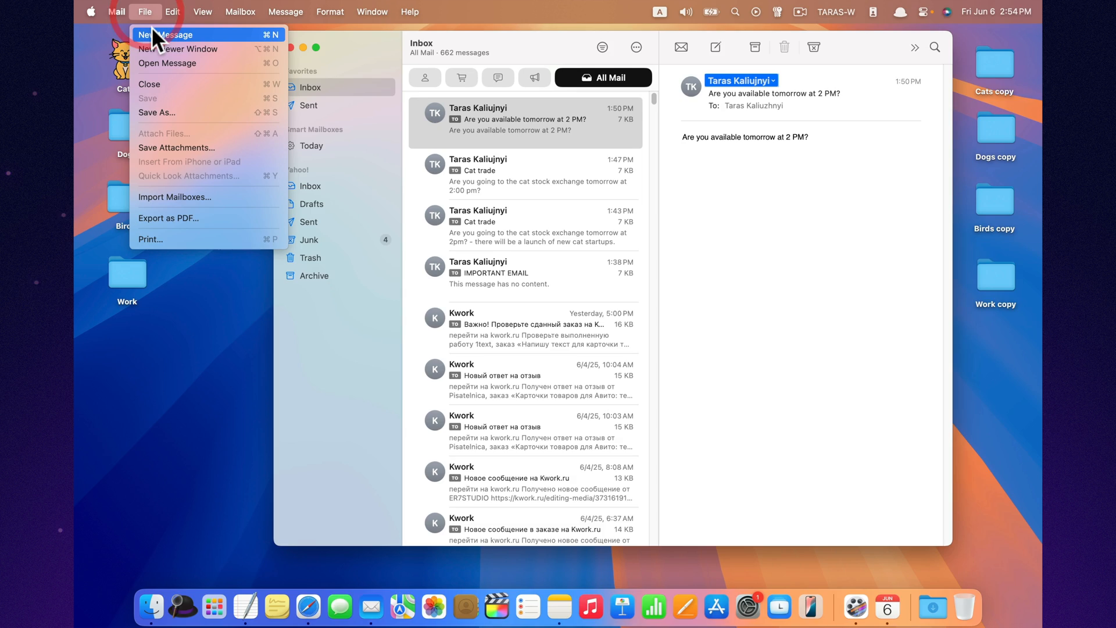
{"action": "left_click", "coordinate": [165, 35]}
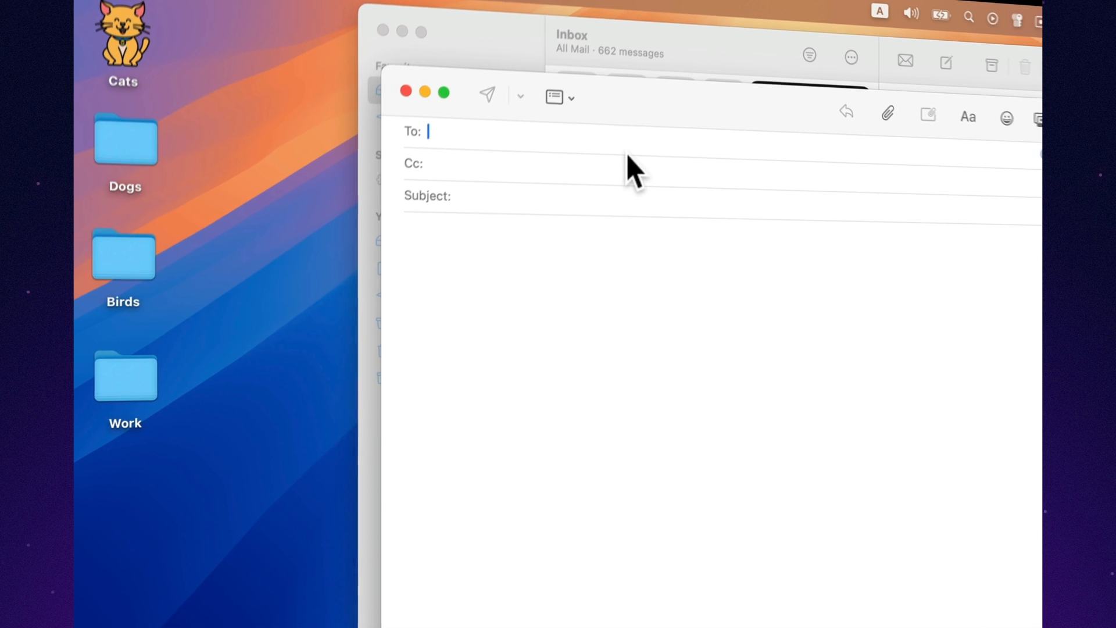
{"action": "type", "text": "New ca"}
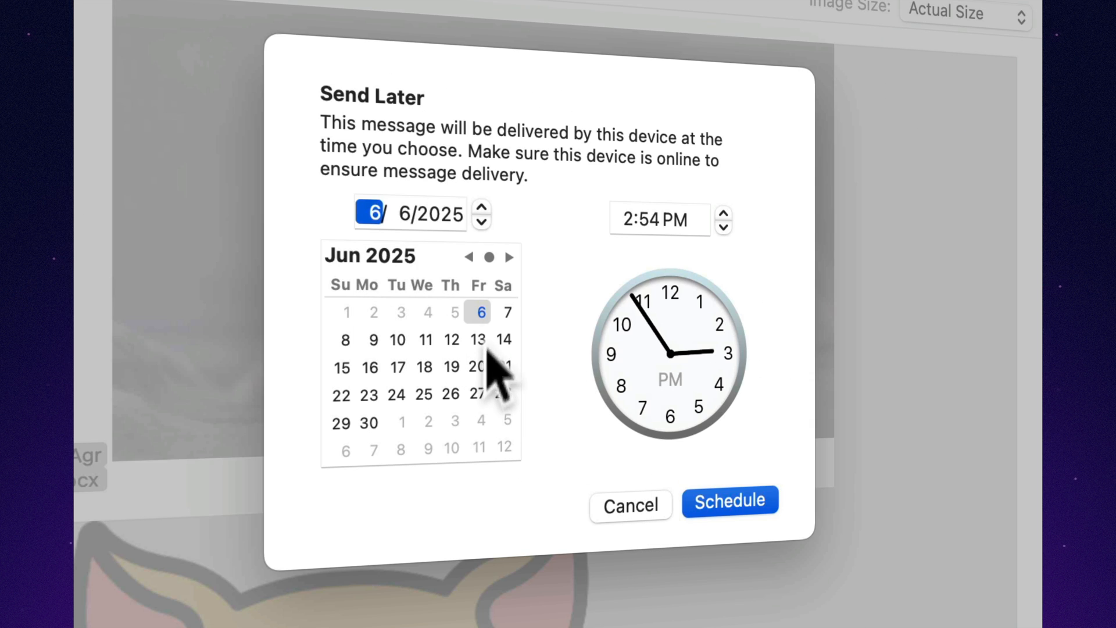
{"action": "left_click", "coordinate": [503, 311]}
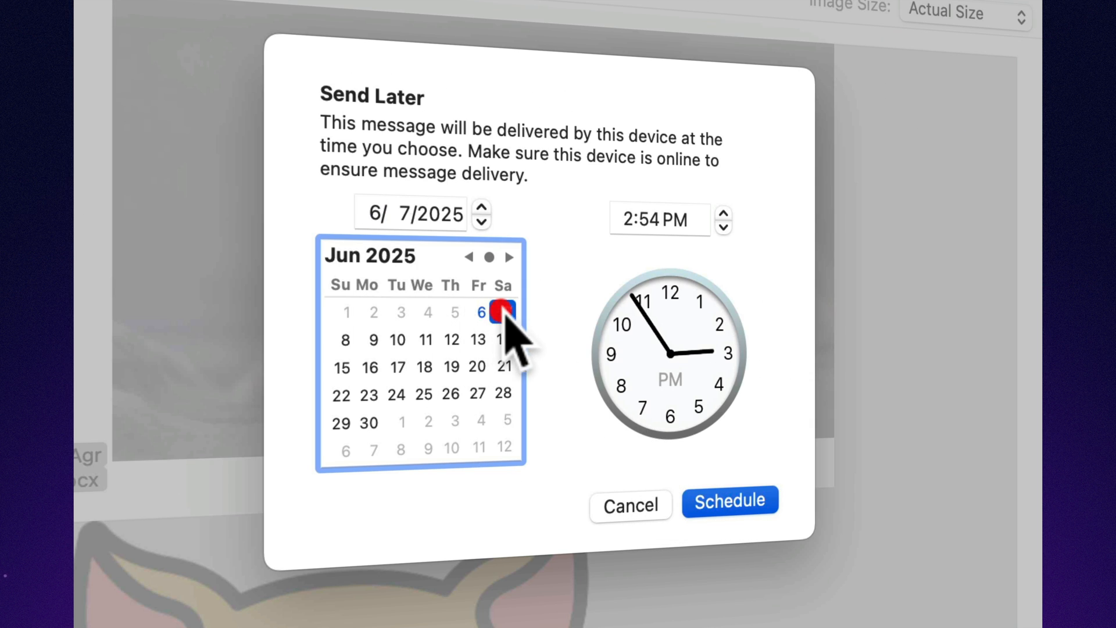
{"action": "left_click", "coordinate": [730, 500]}
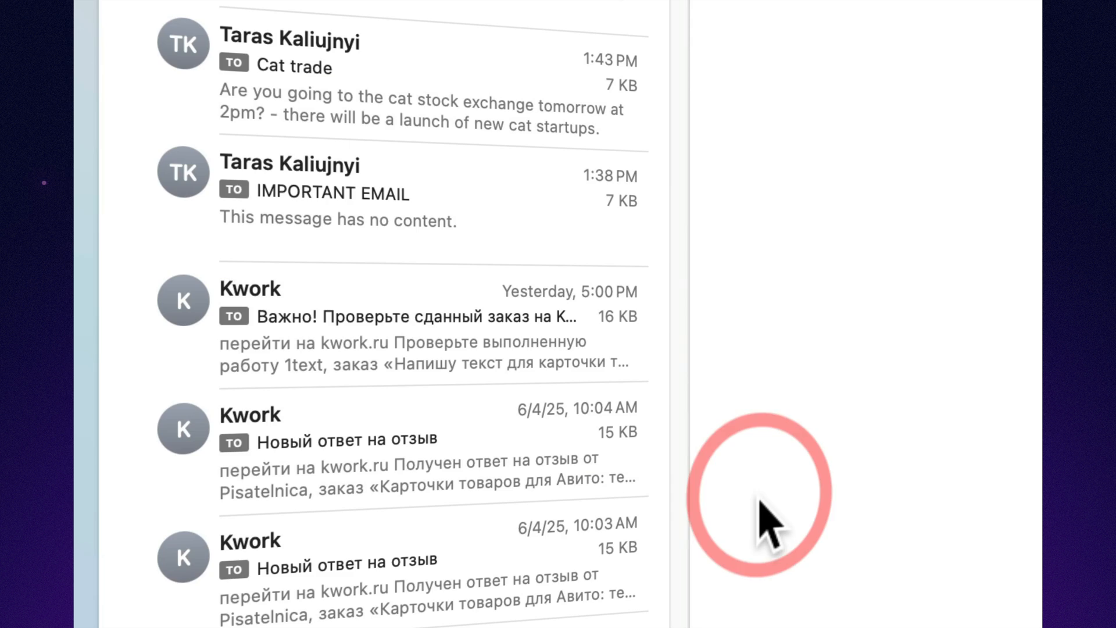
{"action": "left_click", "coordinate": [252, 190]}
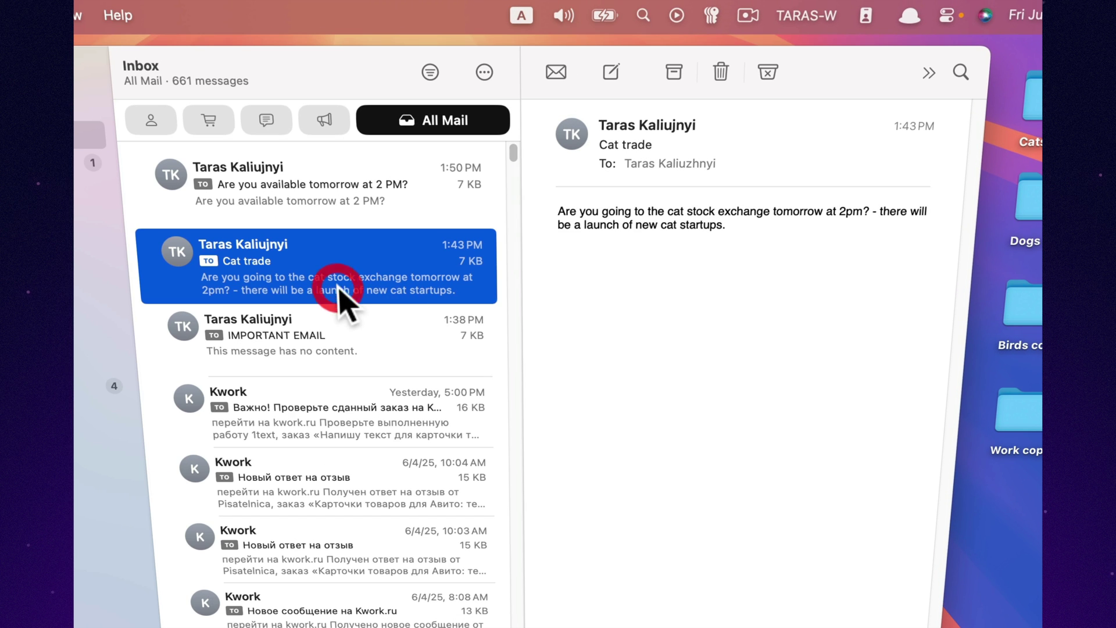
{"action": "mouse_move", "coordinate": [621, 225]}
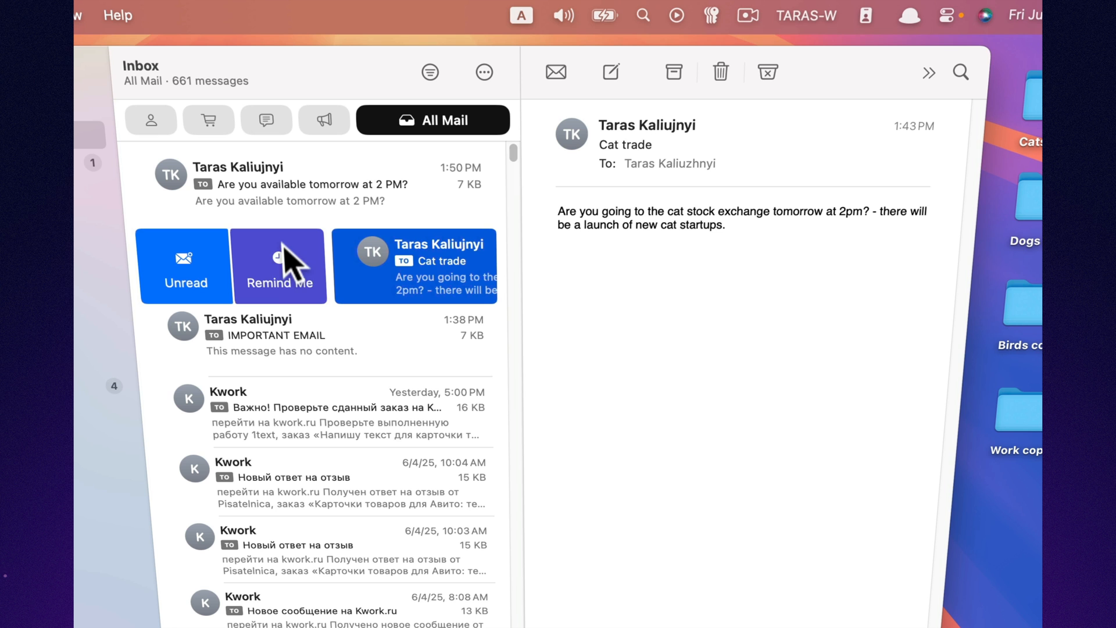
Set Remind Me Later on the Cat trade email, then open its reminder notification.
{"action": "left_click", "coordinate": [277, 265]}
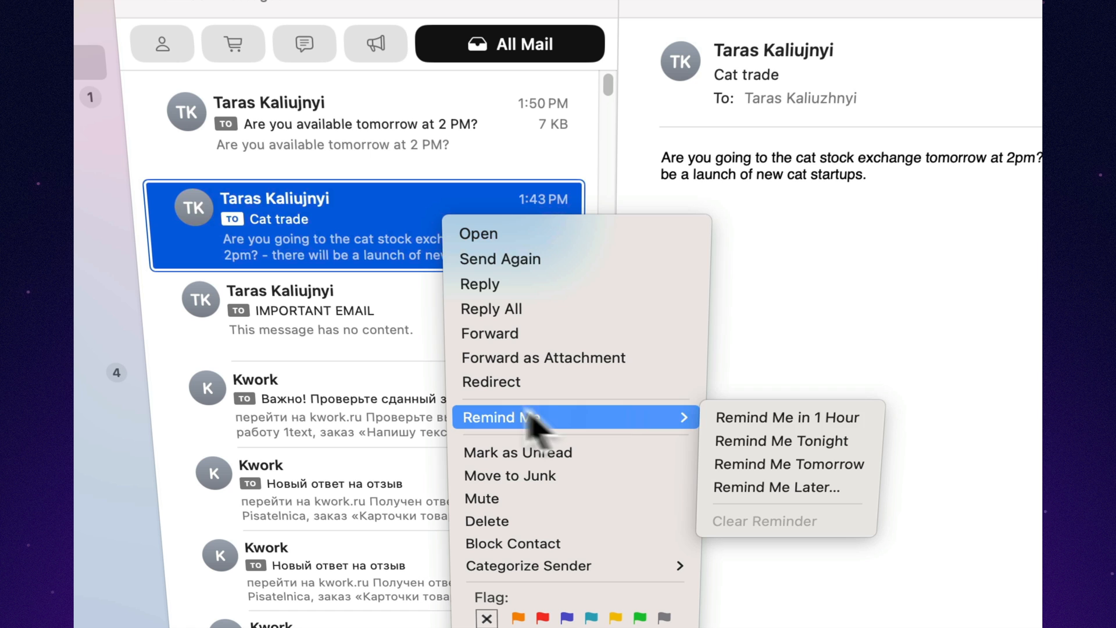
{"action": "left_click", "coordinate": [789, 463]}
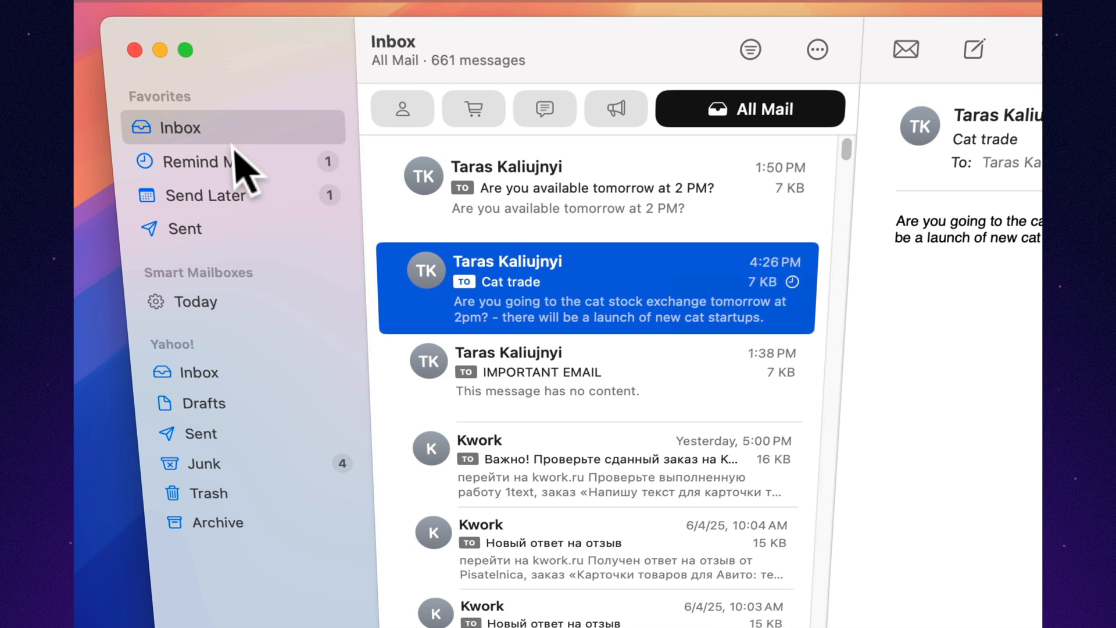
{"action": "left_click", "coordinate": [205, 162]}
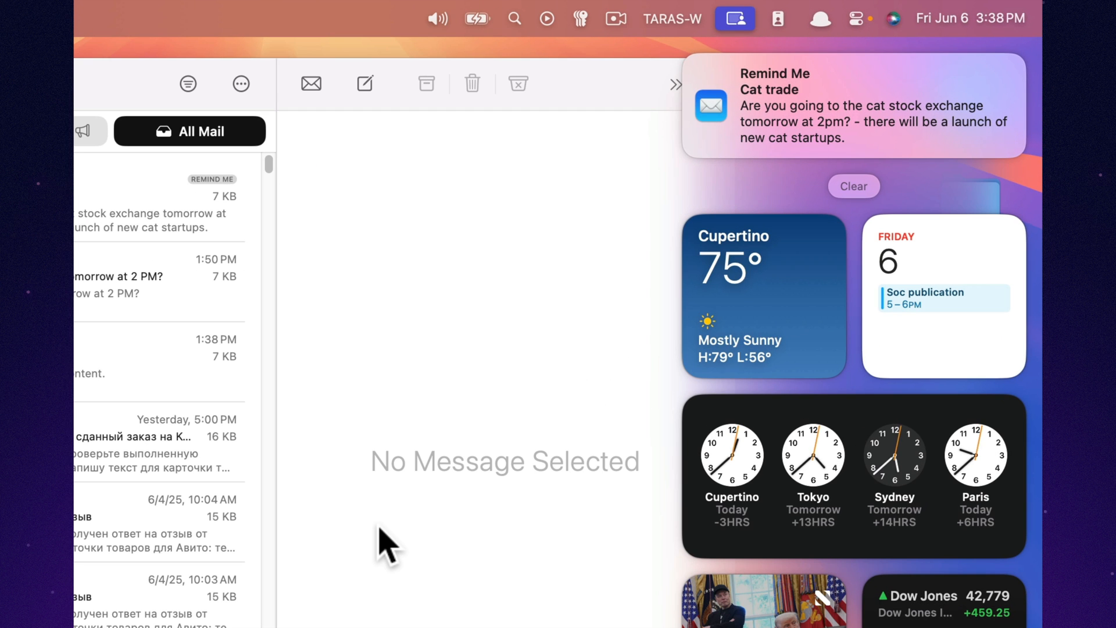
{"action": "mouse_move", "coordinate": [964, 132]}
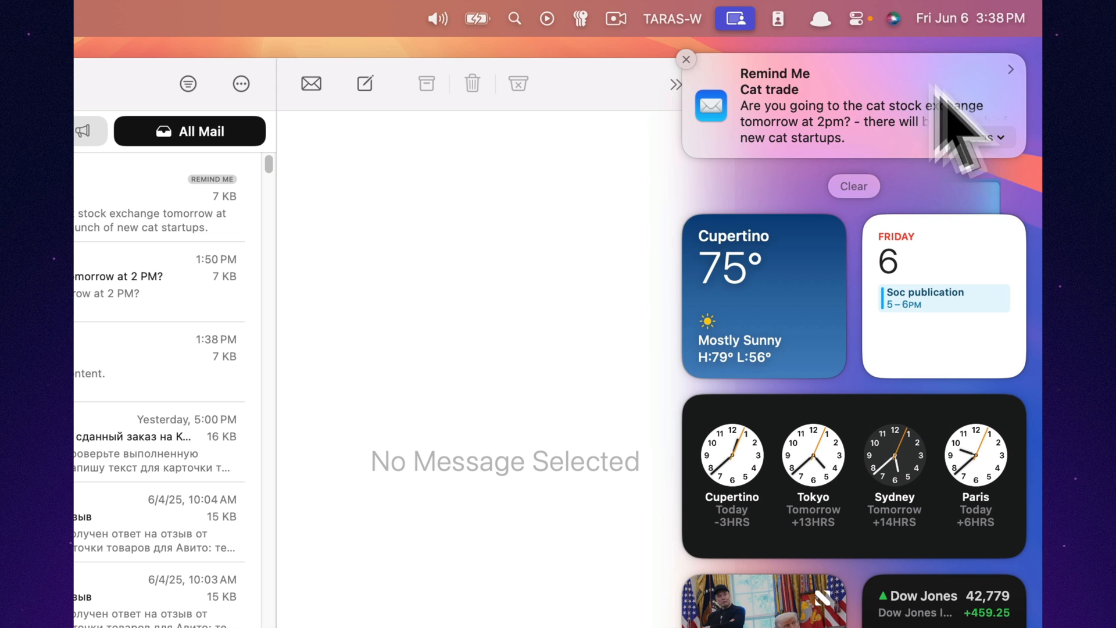
{"action": "left_click", "coordinate": [973, 137]}
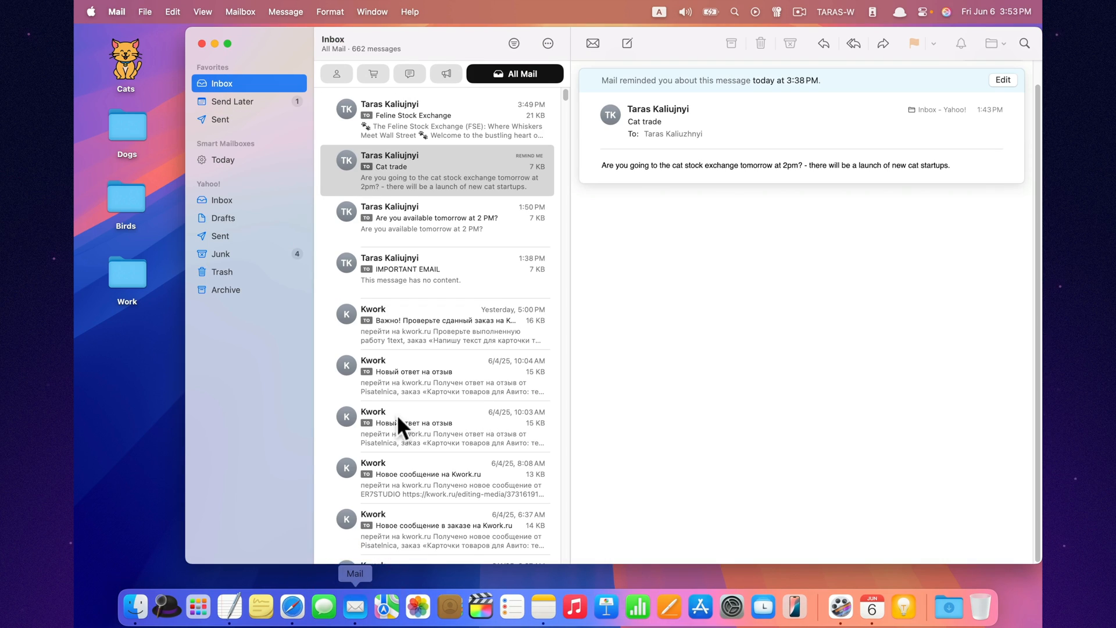
{"action": "mouse_move", "coordinate": [440, 135]}
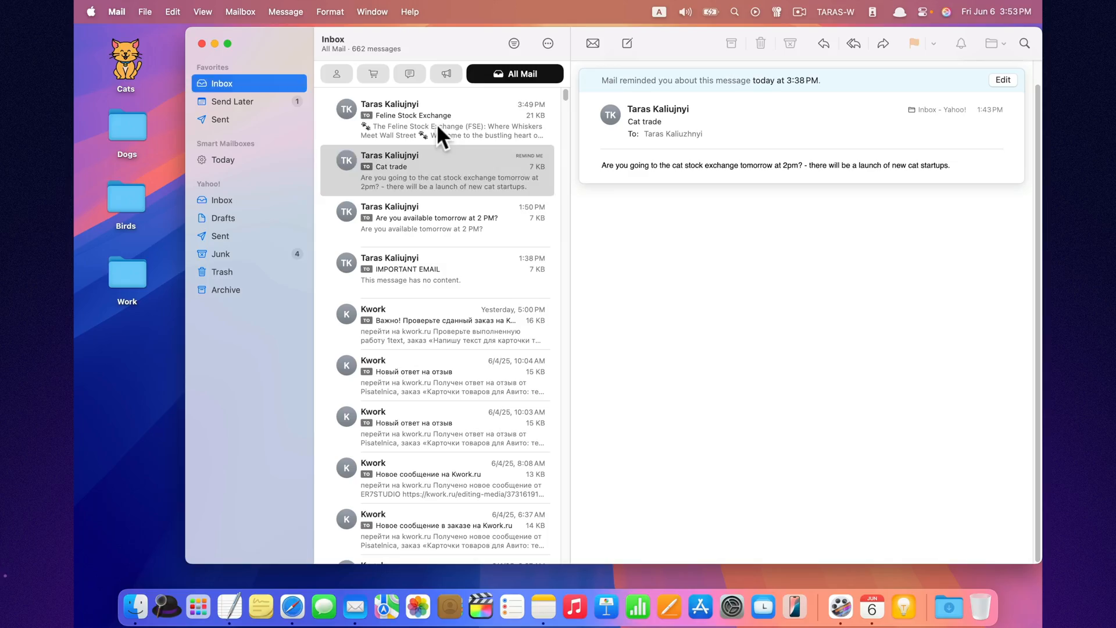
Open the Feline Stock Exchange email, scroll through it, and summarize it.
{"action": "left_click", "coordinate": [441, 115]}
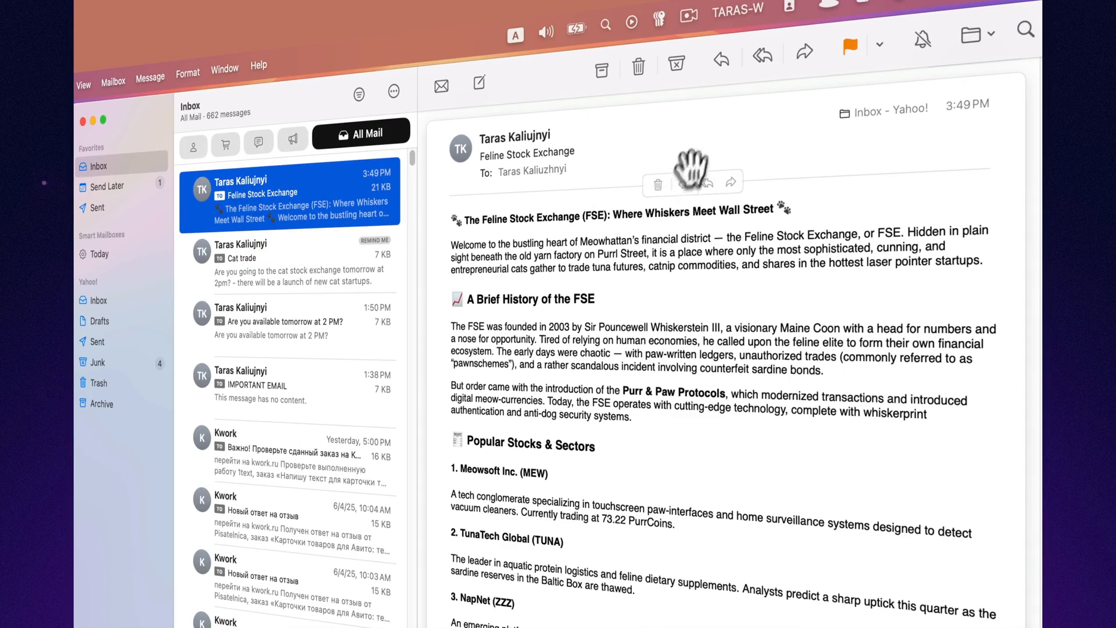
{"action": "scroll", "scroll_direction": "down", "scroll_amount": 3}
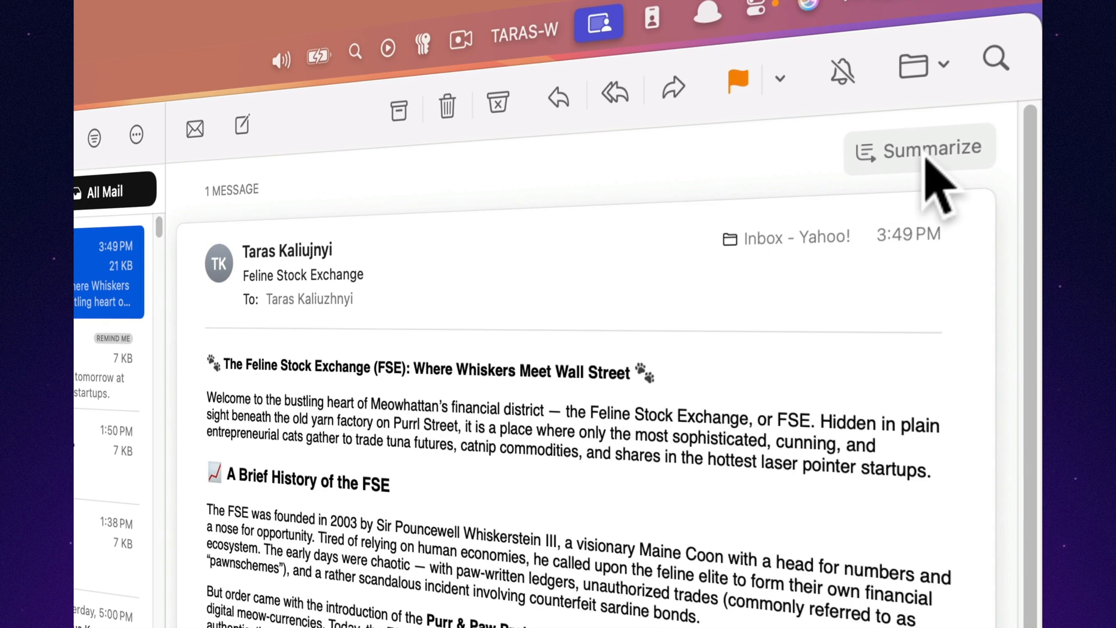
{"action": "left_click", "coordinate": [918, 148]}
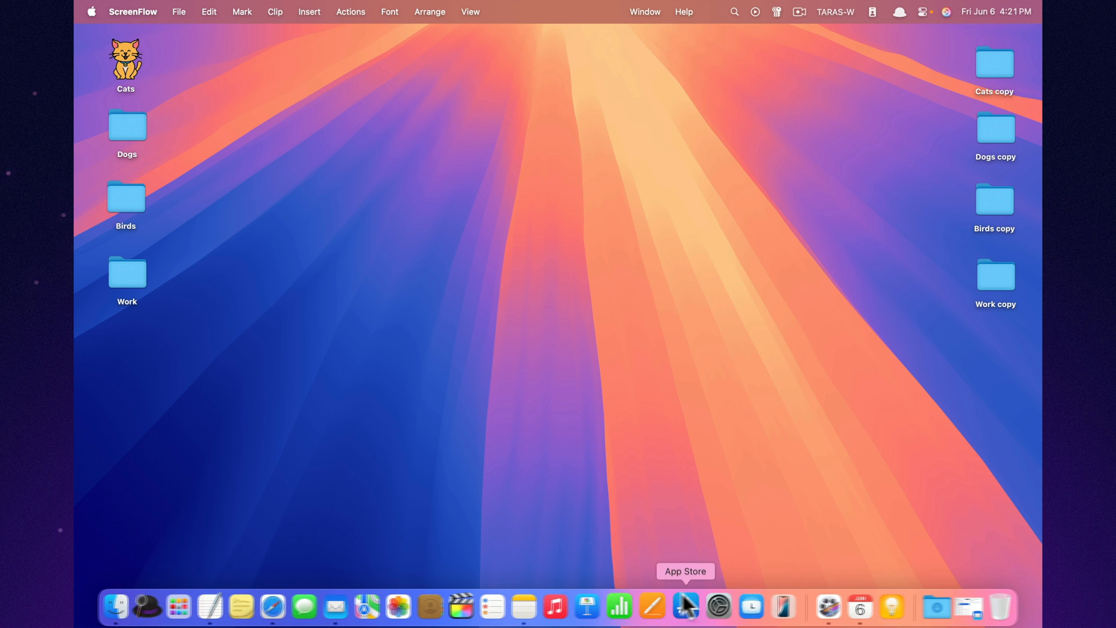
Reply to Cat trade with the "I'll be there" Smart Reply and accept the text.
{"action": "left_click", "coordinate": [335, 606]}
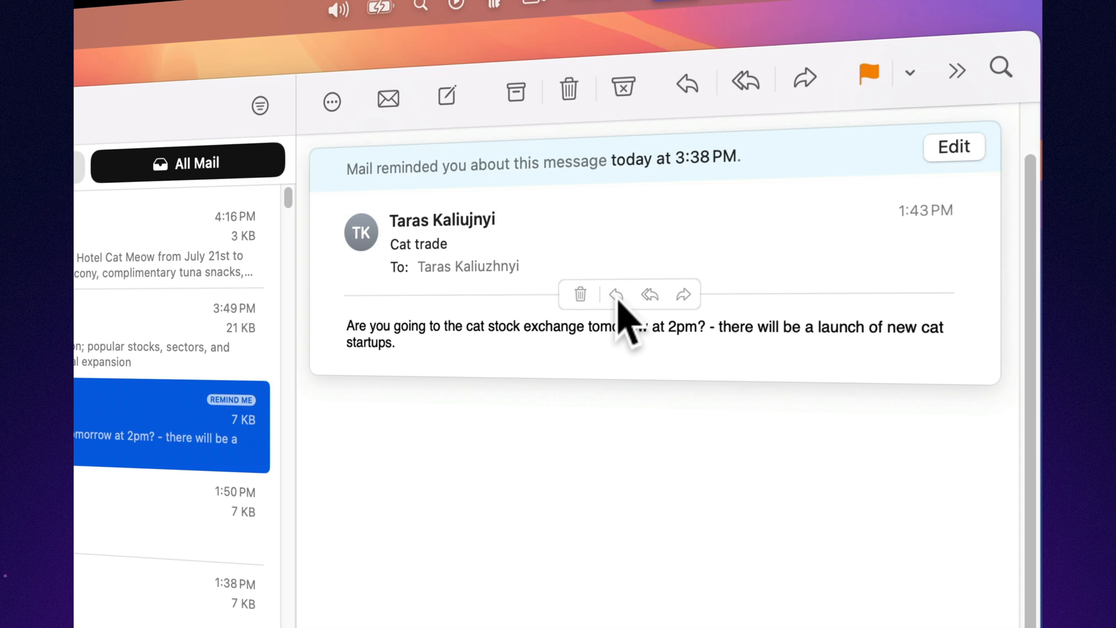
{"action": "left_click", "coordinate": [615, 294]}
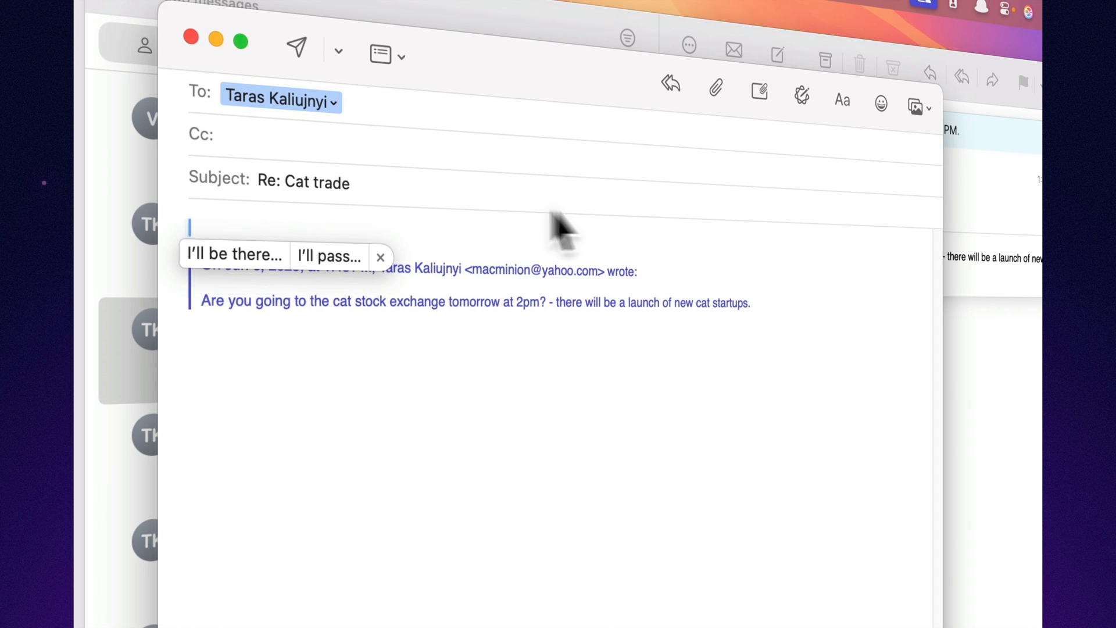
{"action": "mouse_move", "coordinate": [245, 257]}
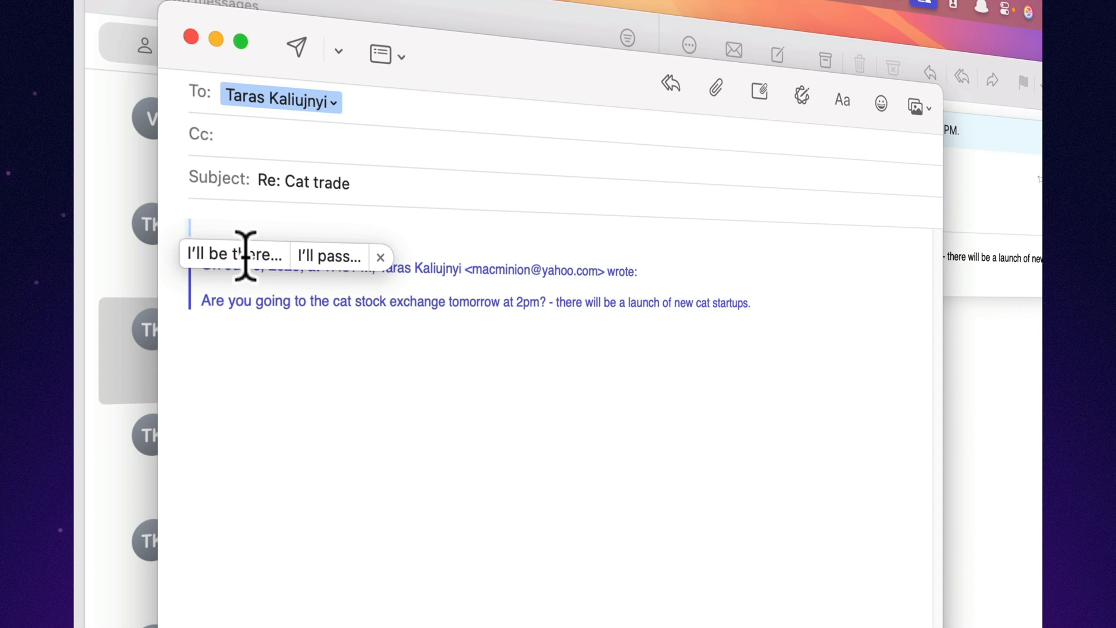
{"action": "left_click", "coordinate": [235, 255]}
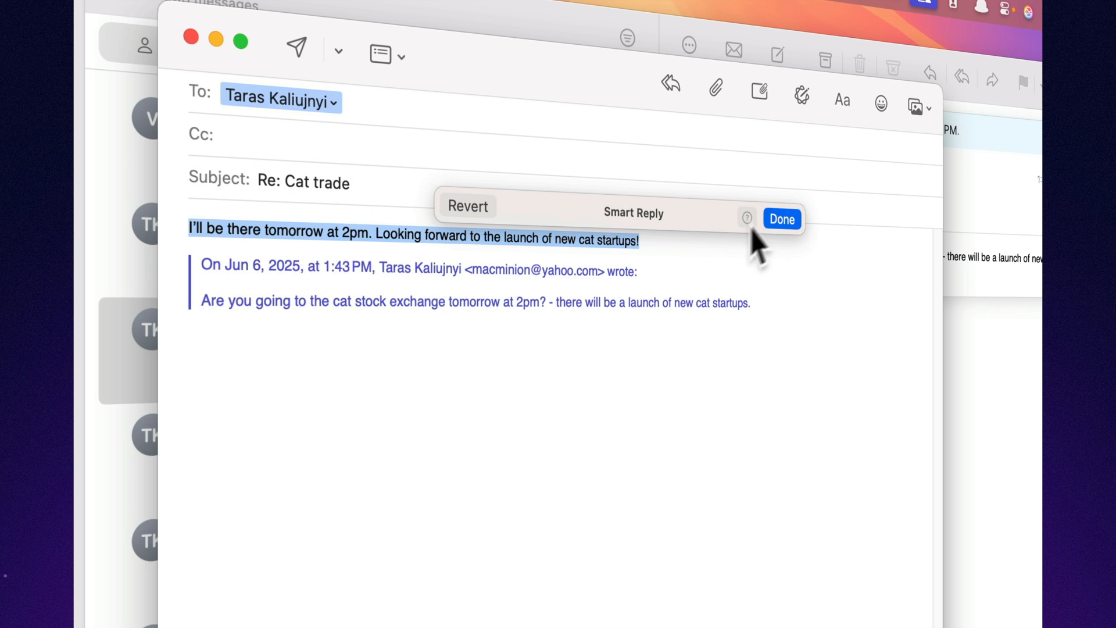
{"action": "left_click", "coordinate": [781, 220]}
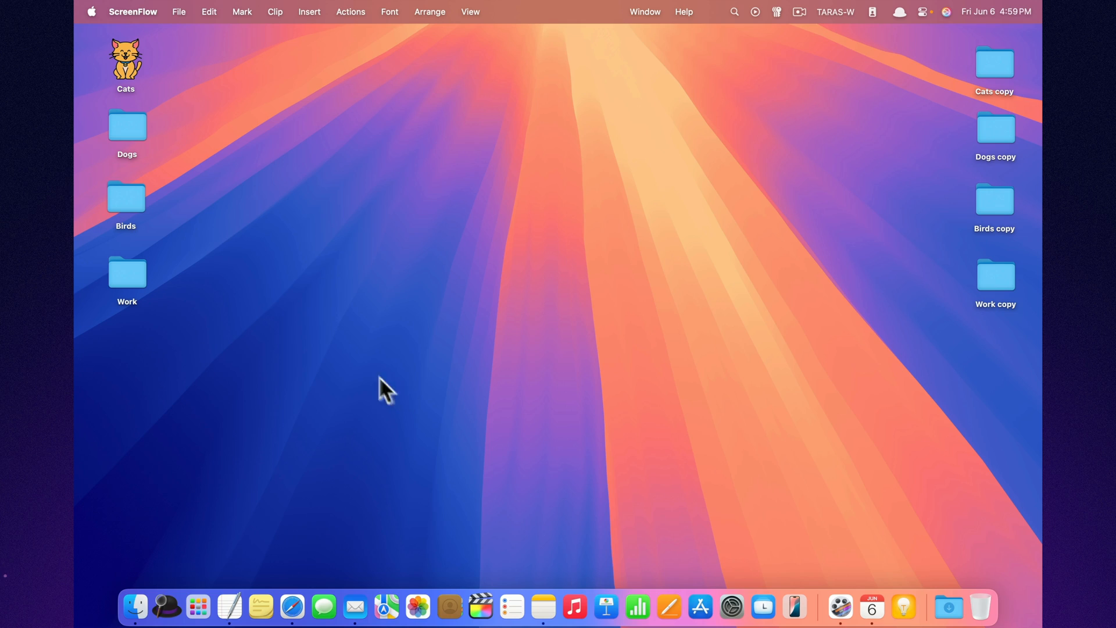
Switch the inbox to All Mail and open the About Categories explanation.
{"action": "left_click", "coordinate": [355, 606]}
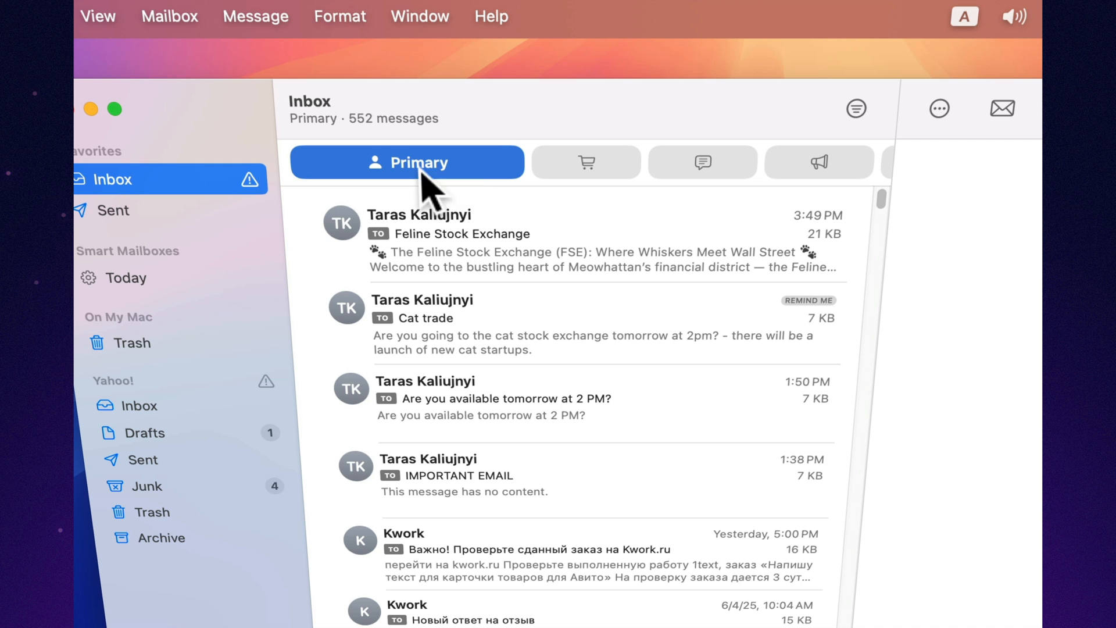
{"action": "left_click", "coordinate": [586, 162]}
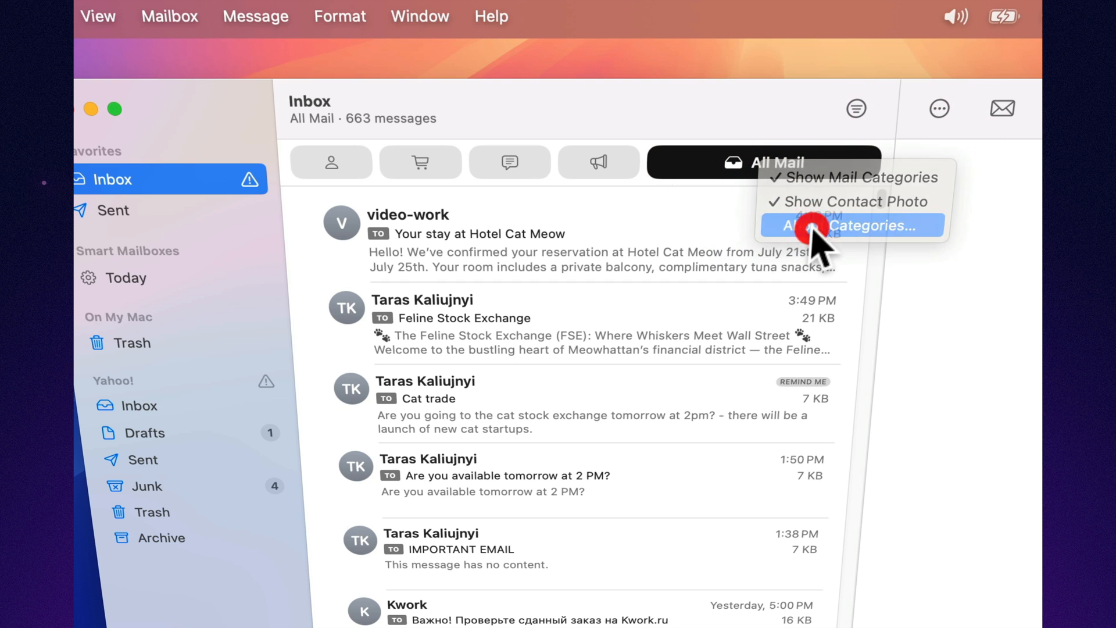
{"action": "left_click", "coordinate": [850, 226]}
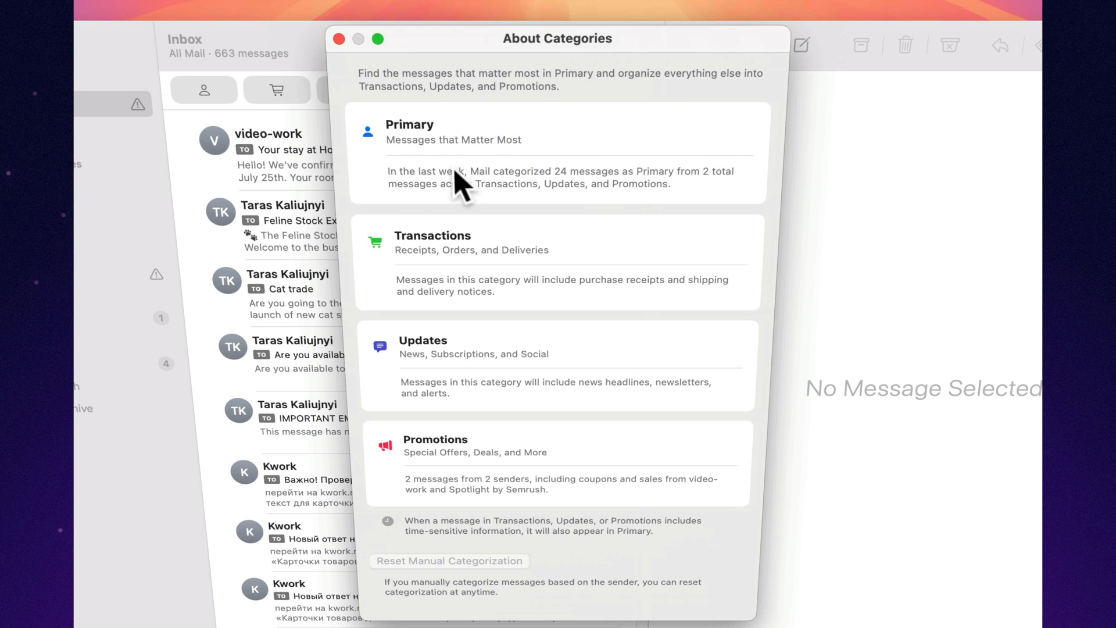
{"action": "mouse_move", "coordinate": [511, 459]}
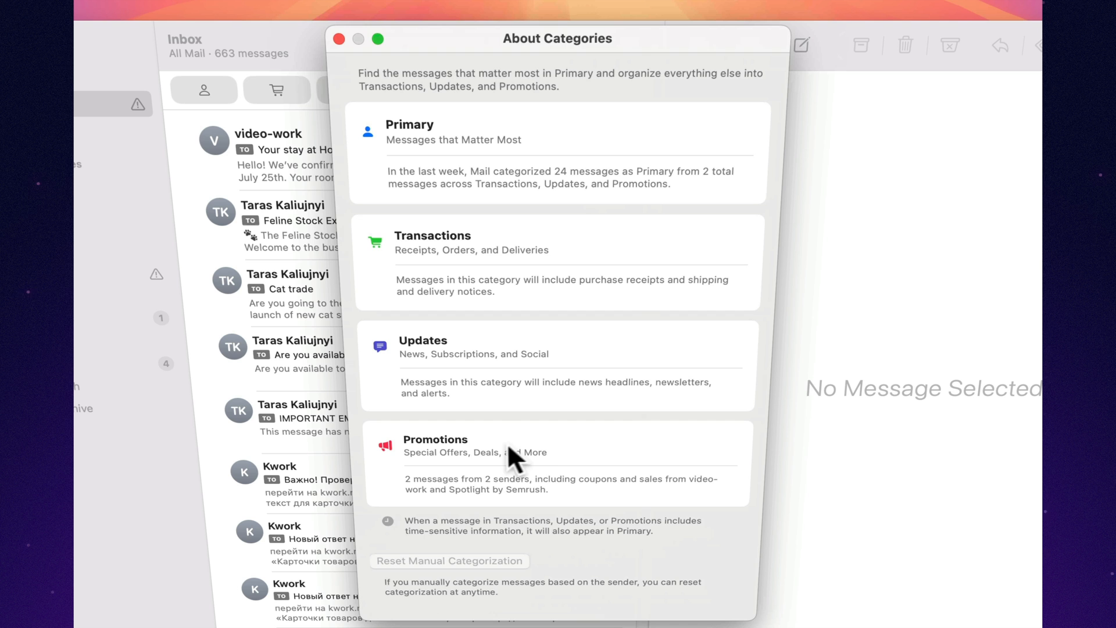
{"action": "mouse_move", "coordinate": [552, 611]}
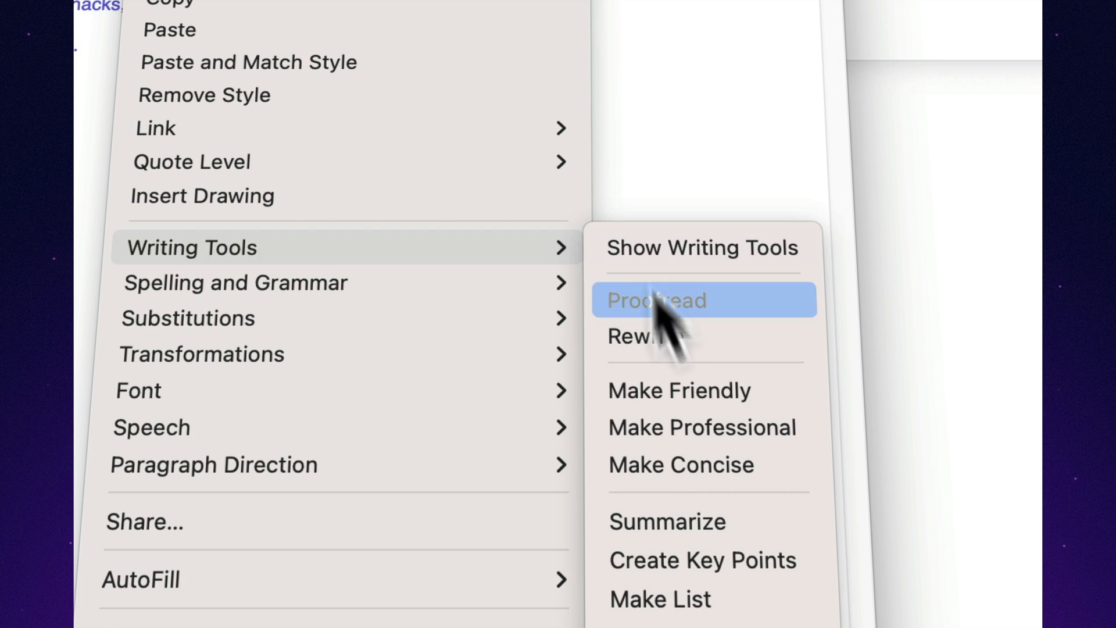
Rewrite the Hotel Cat Meow reply with Make Friendly and accept the result.
{"action": "left_click", "coordinate": [678, 390]}
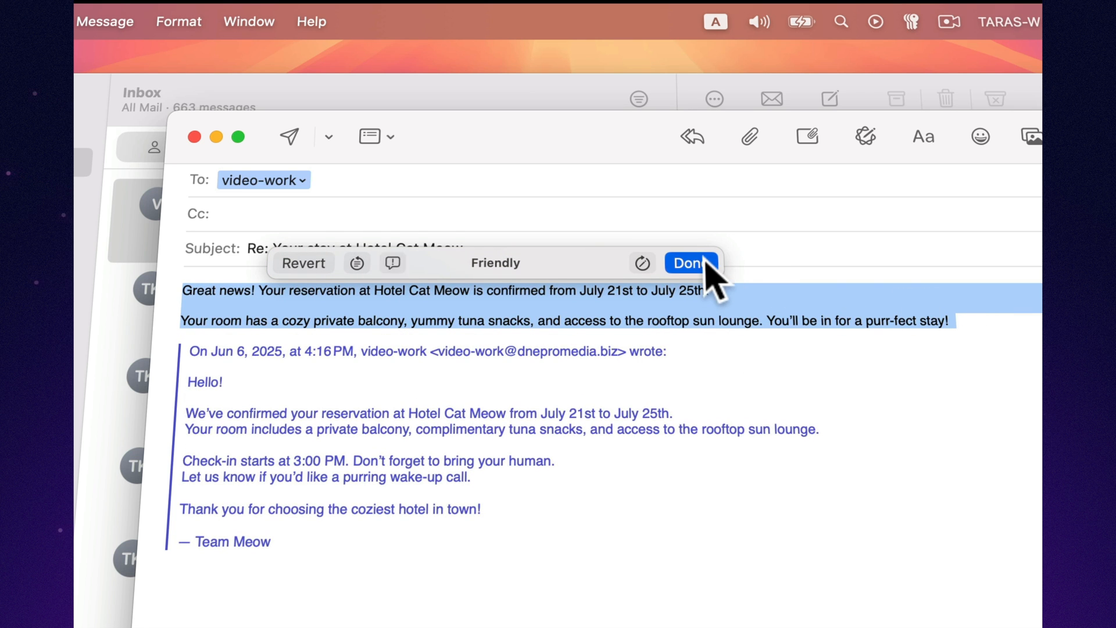
{"action": "left_click", "coordinate": [688, 263]}
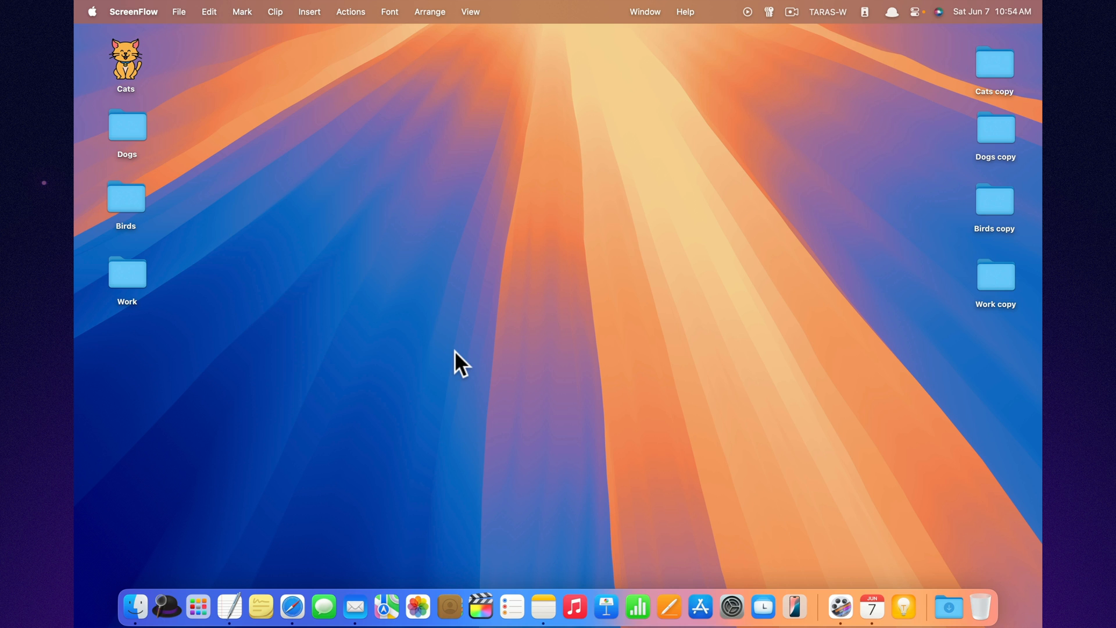
Search 'cats' in Safari and open Wikipedia's Cat article.
{"action": "left_click", "coordinate": [362, 607]}
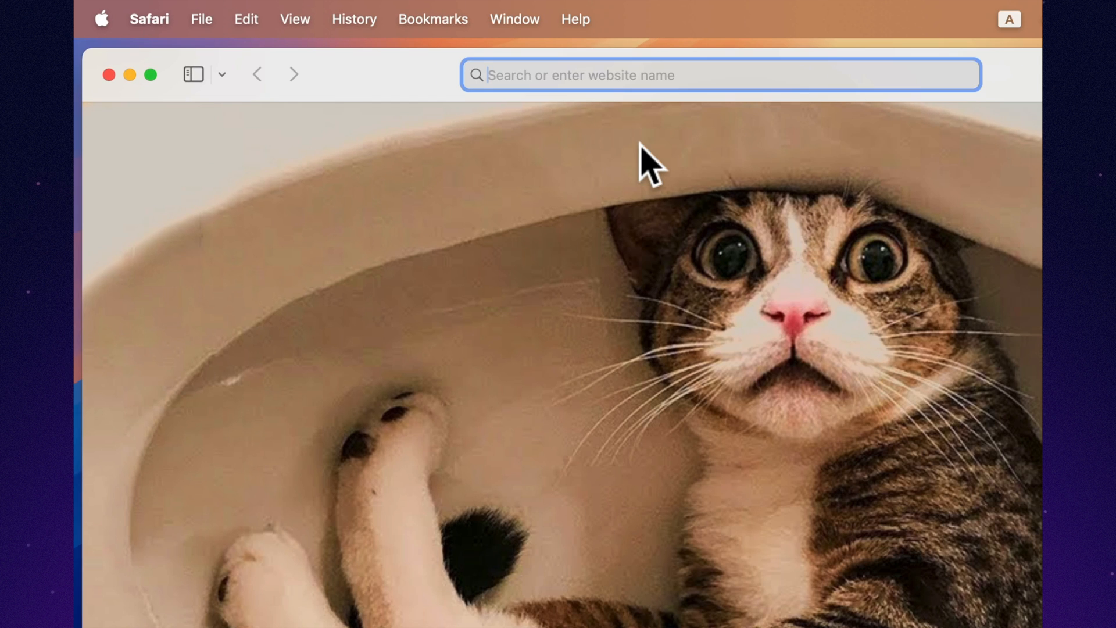
{"action": "type", "text": "cats"}
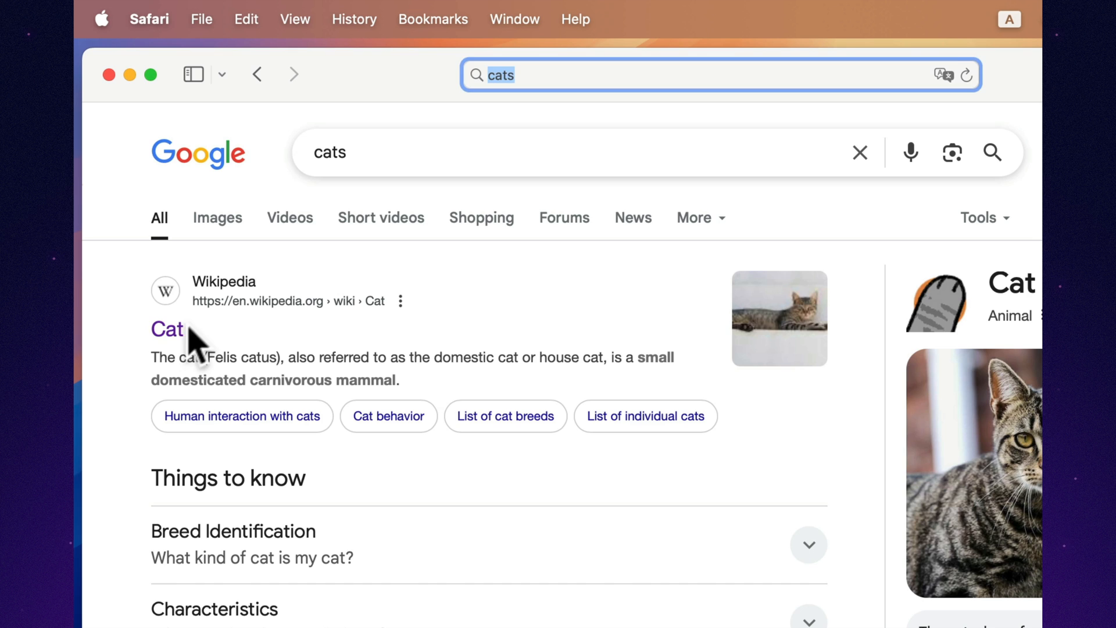
{"action": "left_click", "coordinate": [166, 328]}
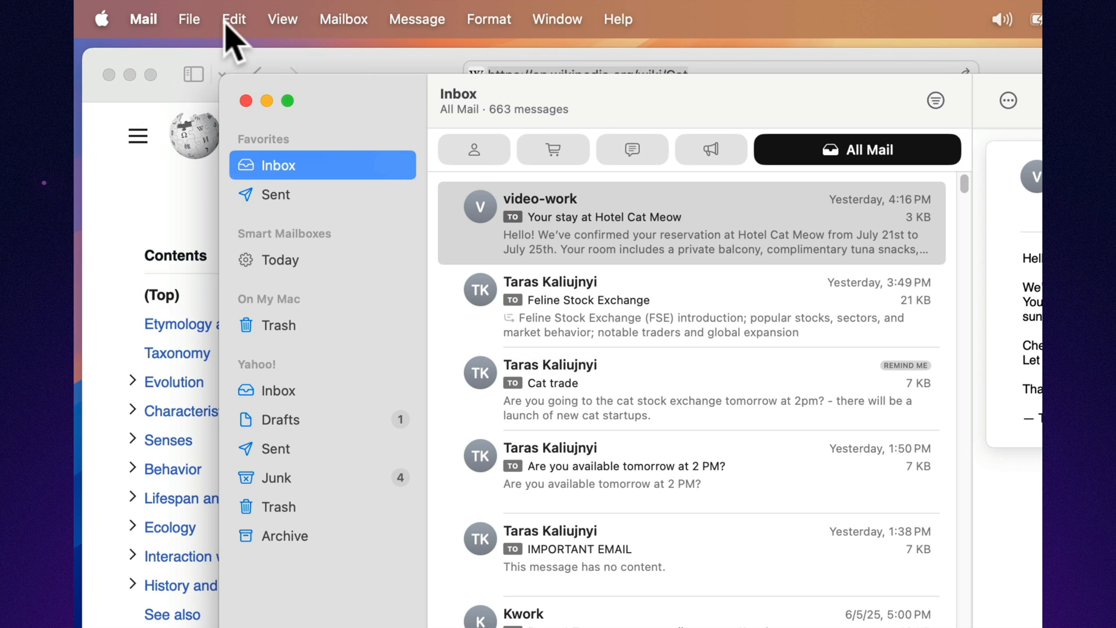
Add the Wikipedia Cat link preview card to a new message.
{"action": "left_click", "coordinate": [746, 28]}
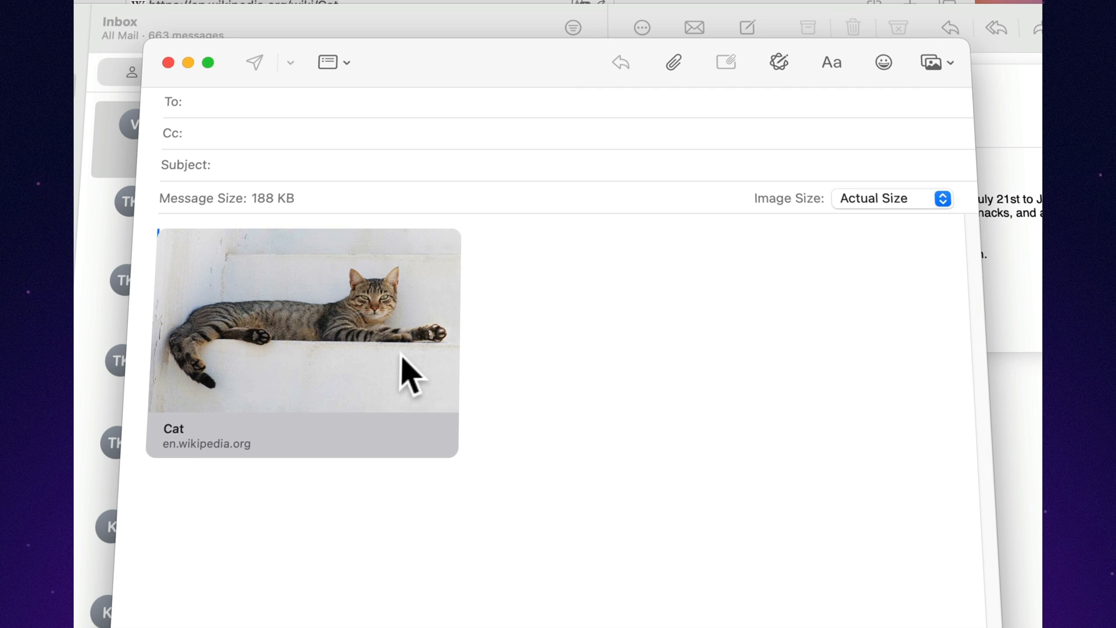
{"action": "mouse_move", "coordinate": [472, 241]}
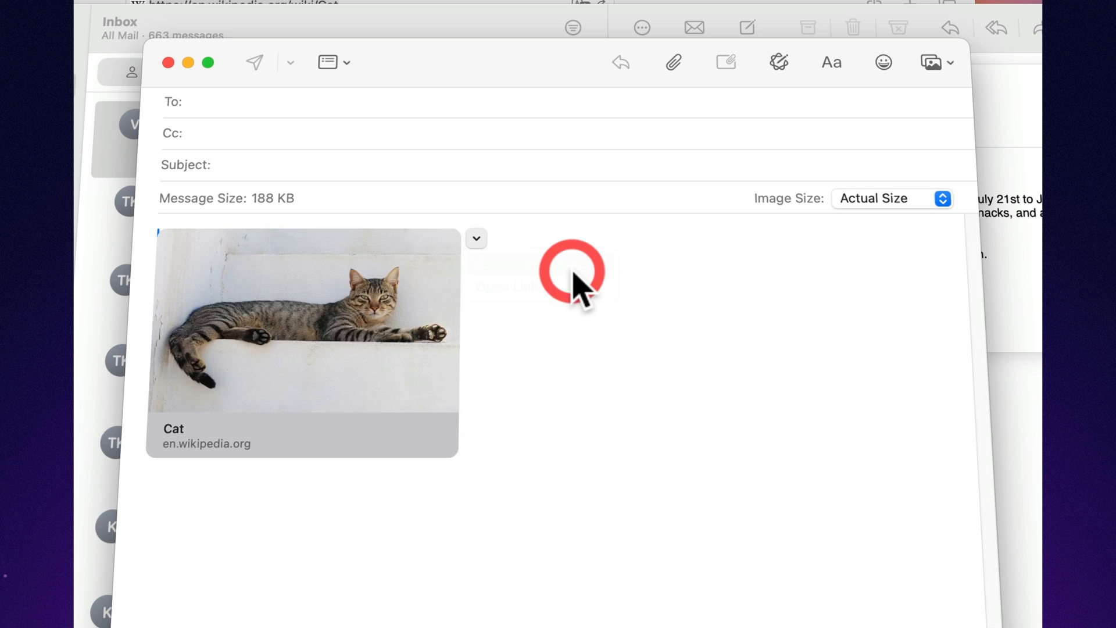
{"action": "left_click", "coordinate": [475, 238]}
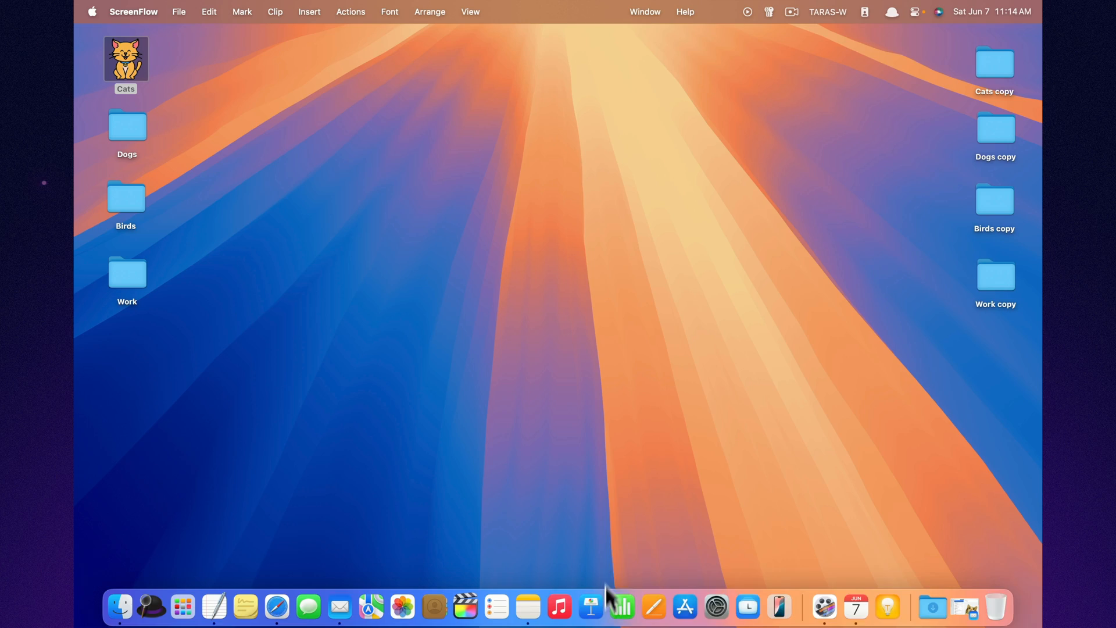
Open the 111 message's attachments in the gallery and browse cat.png, NEW CAT.png and beyond.
{"action": "left_click", "coordinate": [347, 606]}
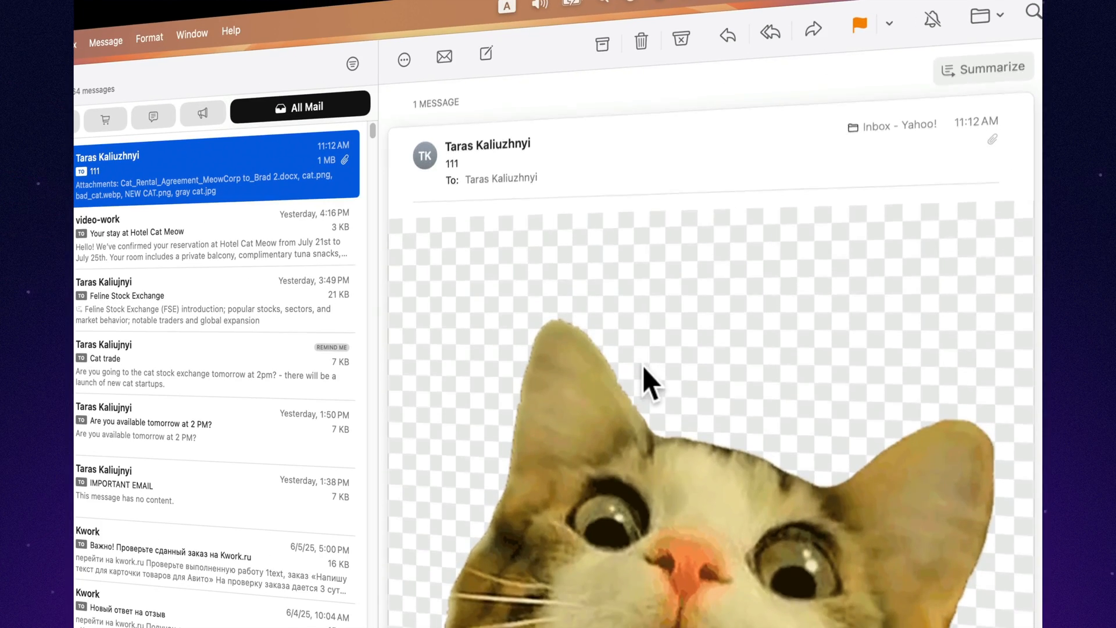
{"action": "scroll", "scroll_direction": "down", "scroll_amount": 3}
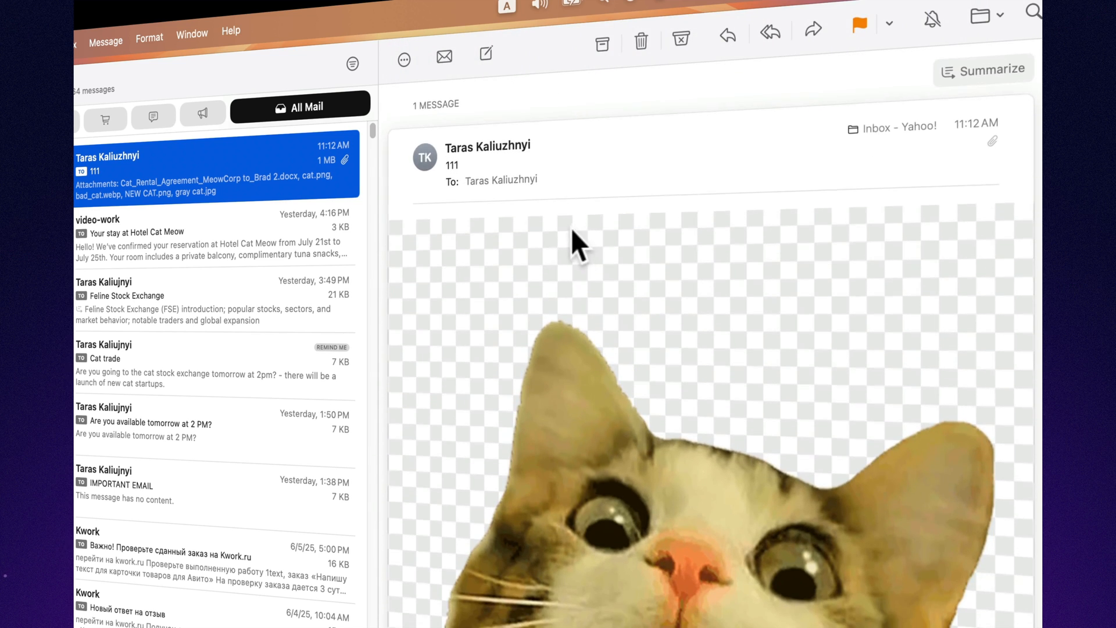
{"action": "left_click", "coordinate": [992, 140]}
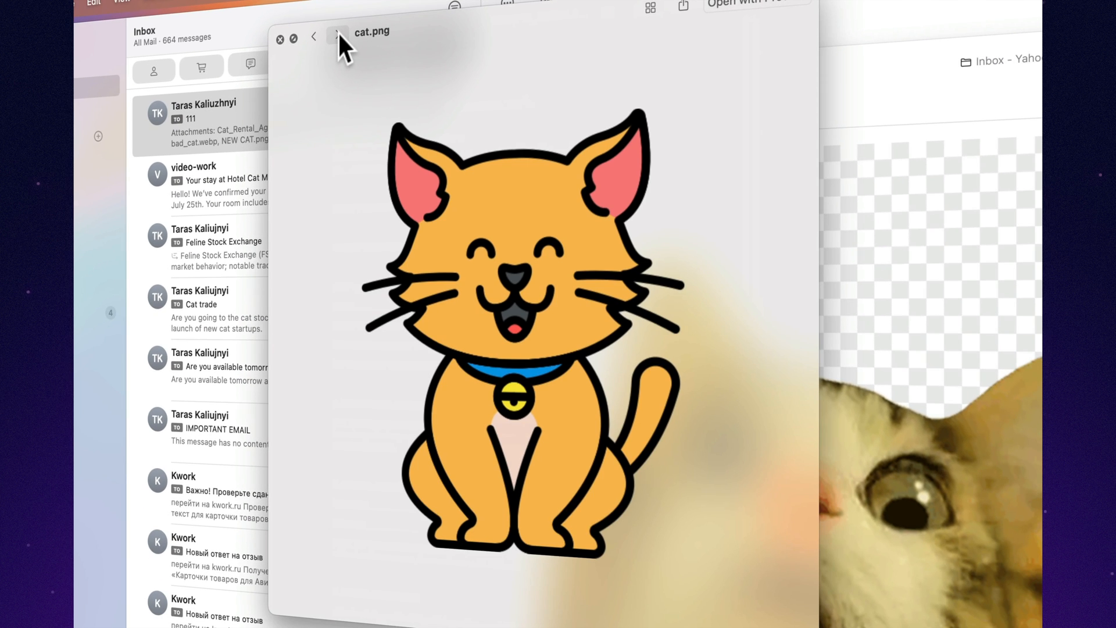
{"action": "left_click", "coordinate": [337, 38]}
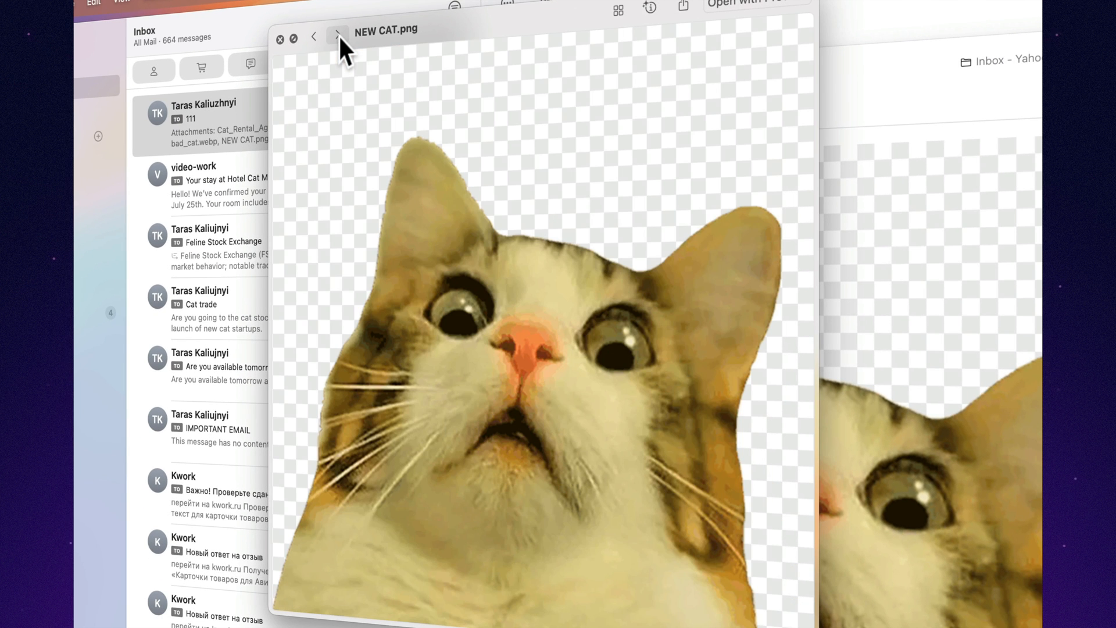
{"action": "left_click", "coordinate": [336, 37]}
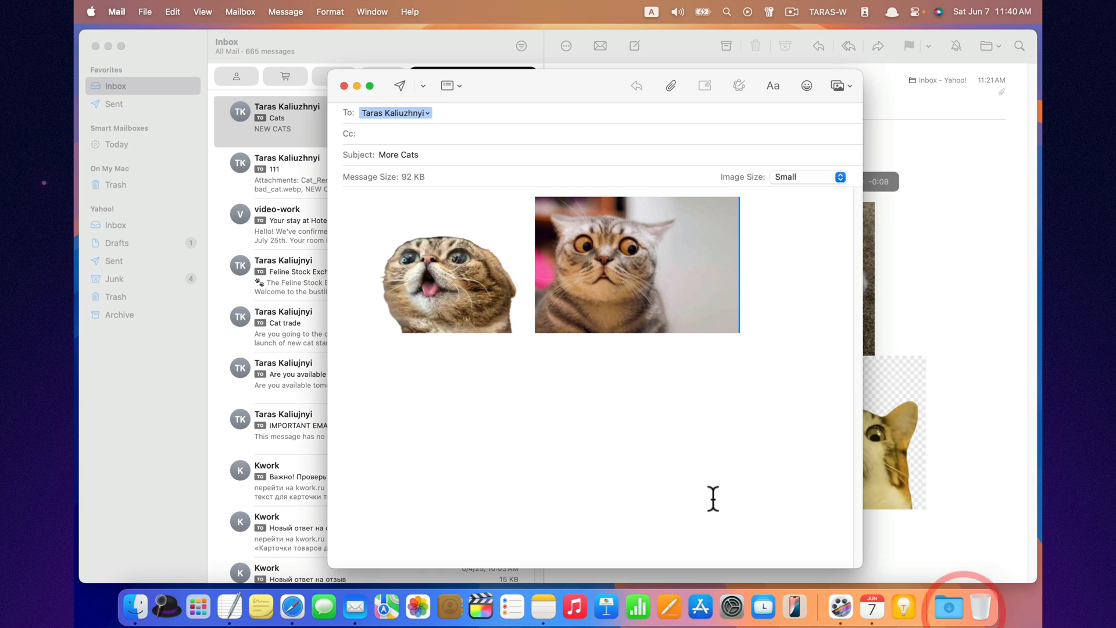
{"action": "mouse_move", "coordinate": [400, 85]}
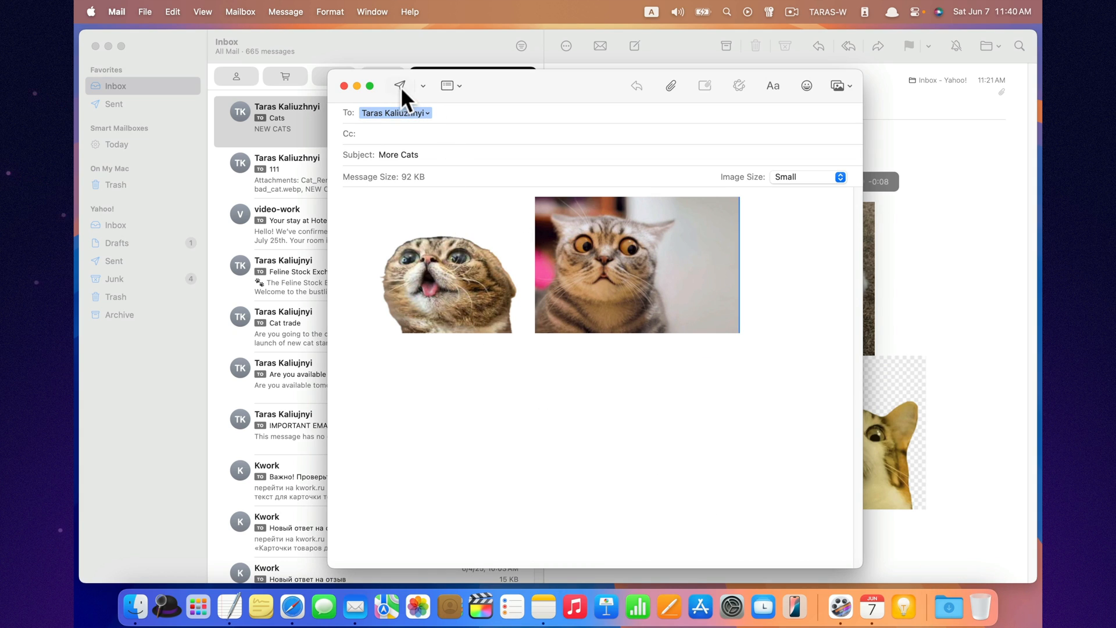
Send the More Cats email with its two cat photos, then undo the send.
{"action": "left_click", "coordinate": [400, 85]}
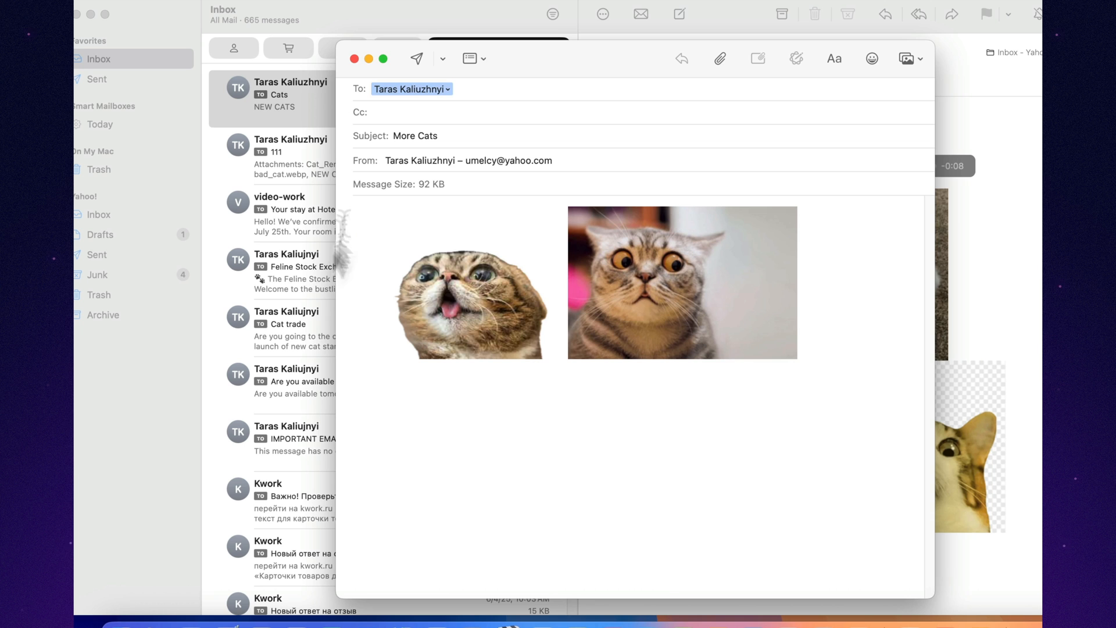
{"action": "left_click", "coordinate": [416, 58]}
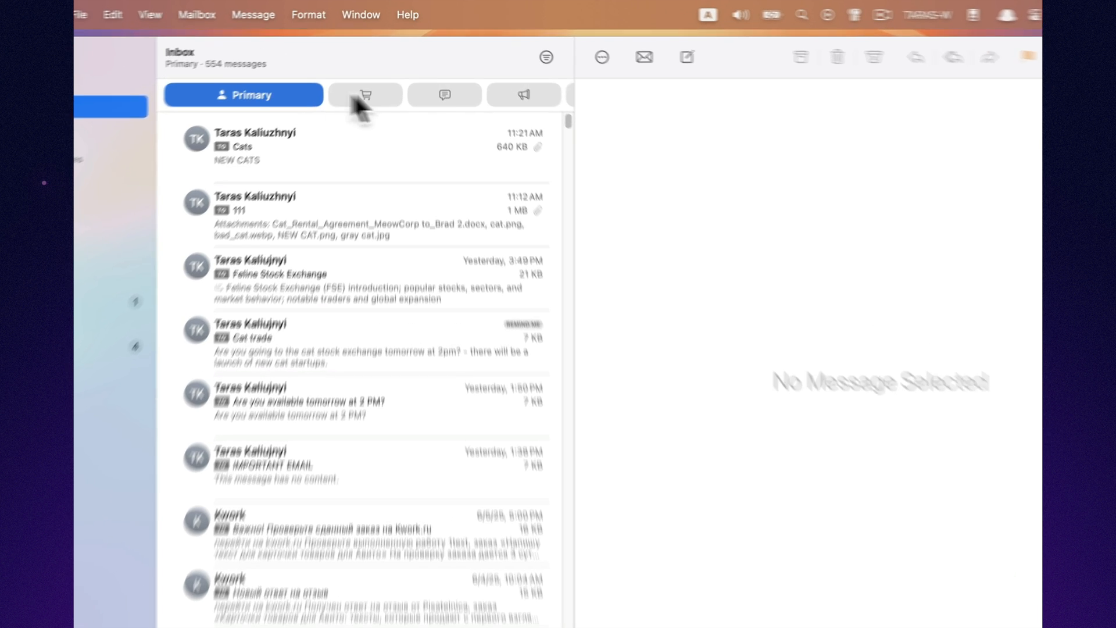
Switch the inbox category view to Promotions, showing its 57 messages.
{"action": "left_click", "coordinate": [523, 95]}
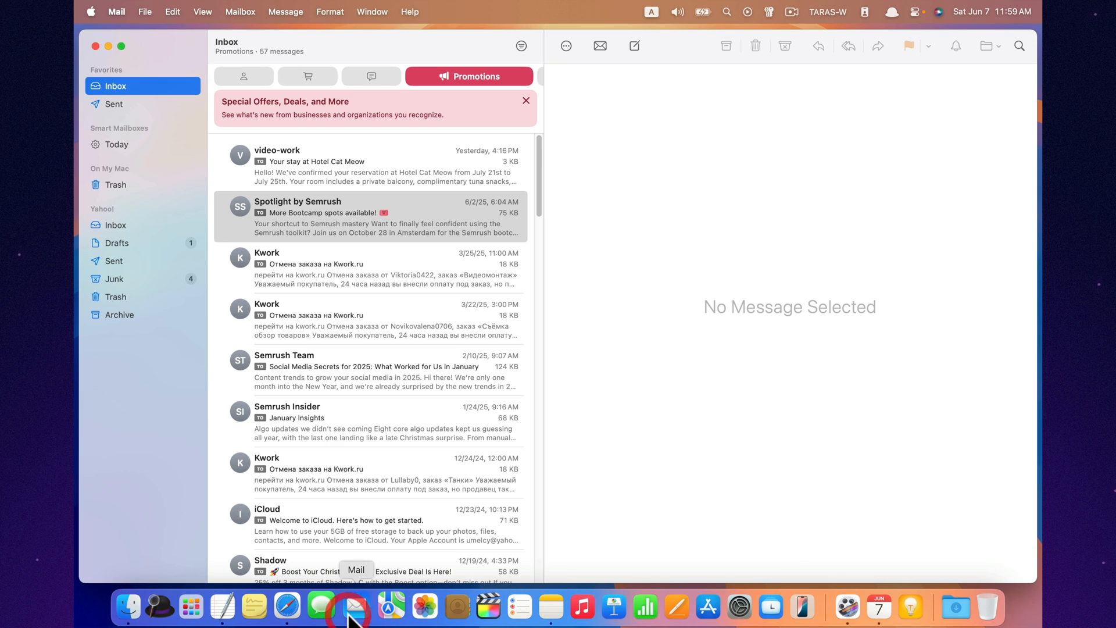
Search for messages whose attachment name contains 'cat' and open a matching message.
{"action": "left_click", "coordinate": [373, 216]}
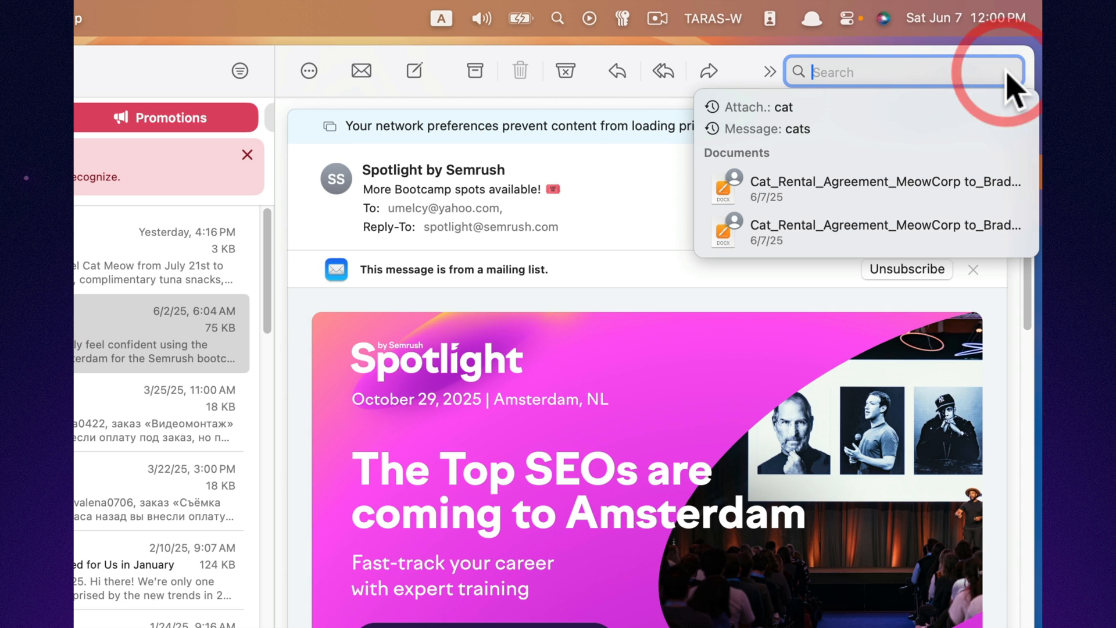
{"action": "type", "text": "ca"}
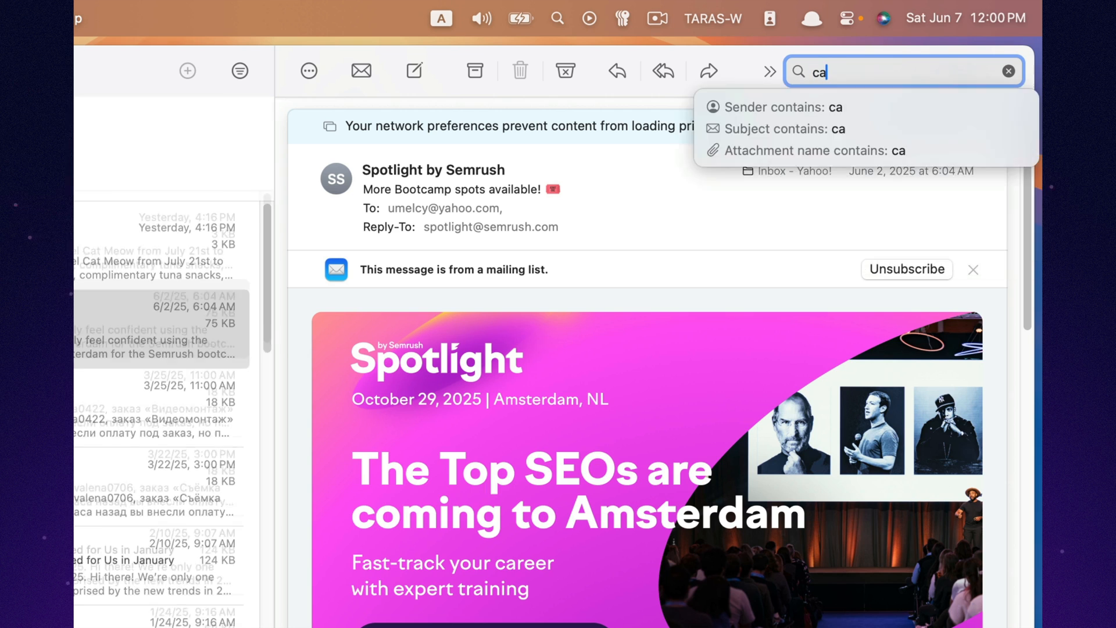
{"action": "type", "text": "t"}
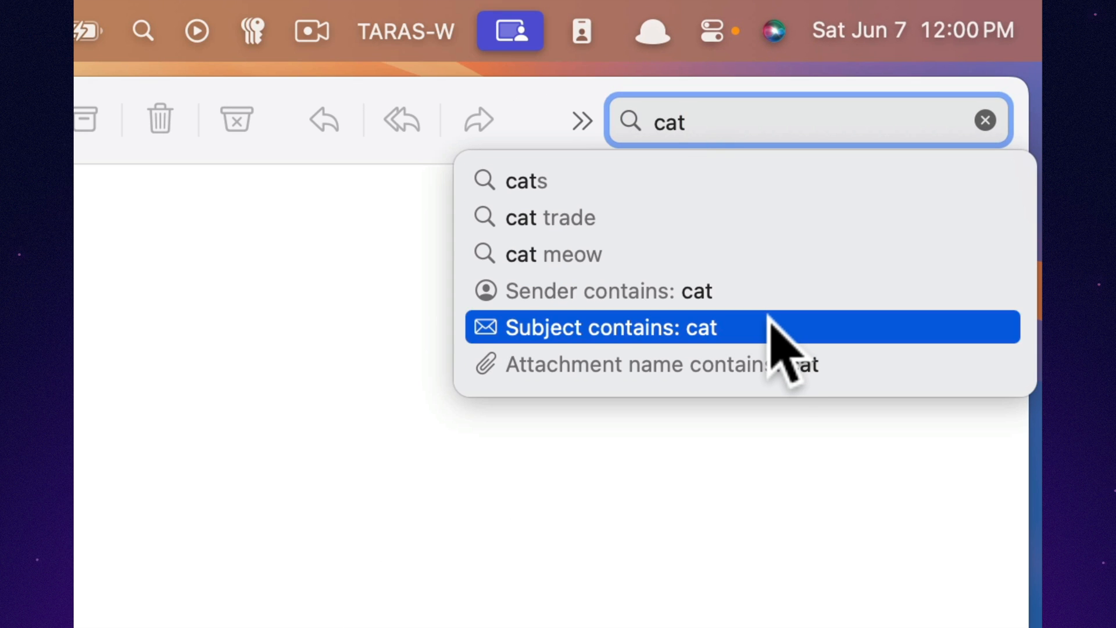
{"action": "left_click", "coordinate": [647, 363]}
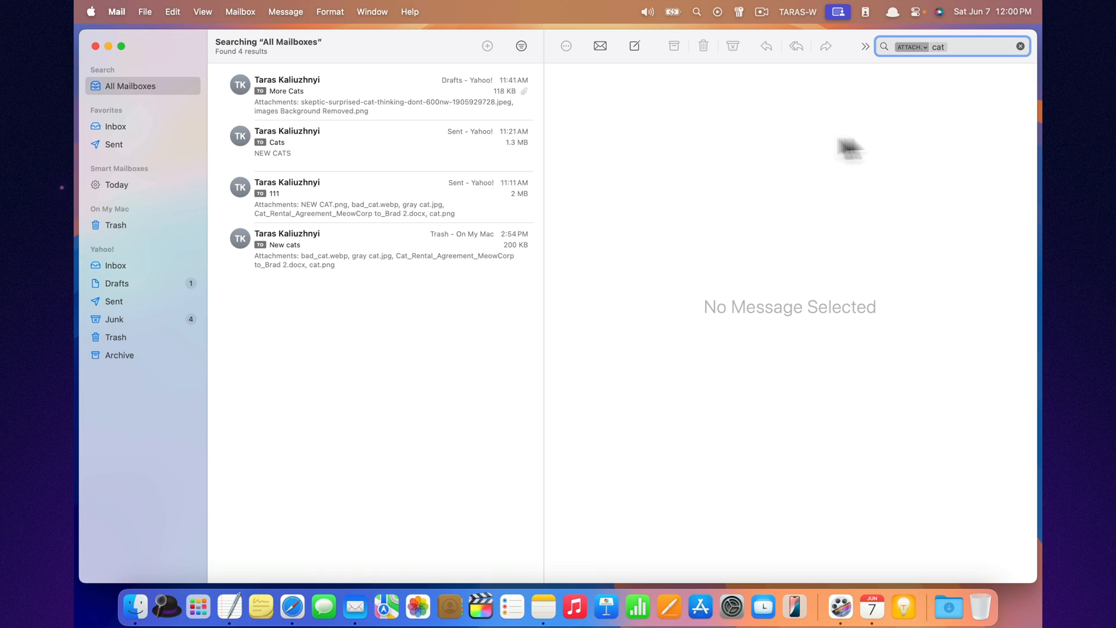
{"action": "mouse_move", "coordinate": [460, 110]}
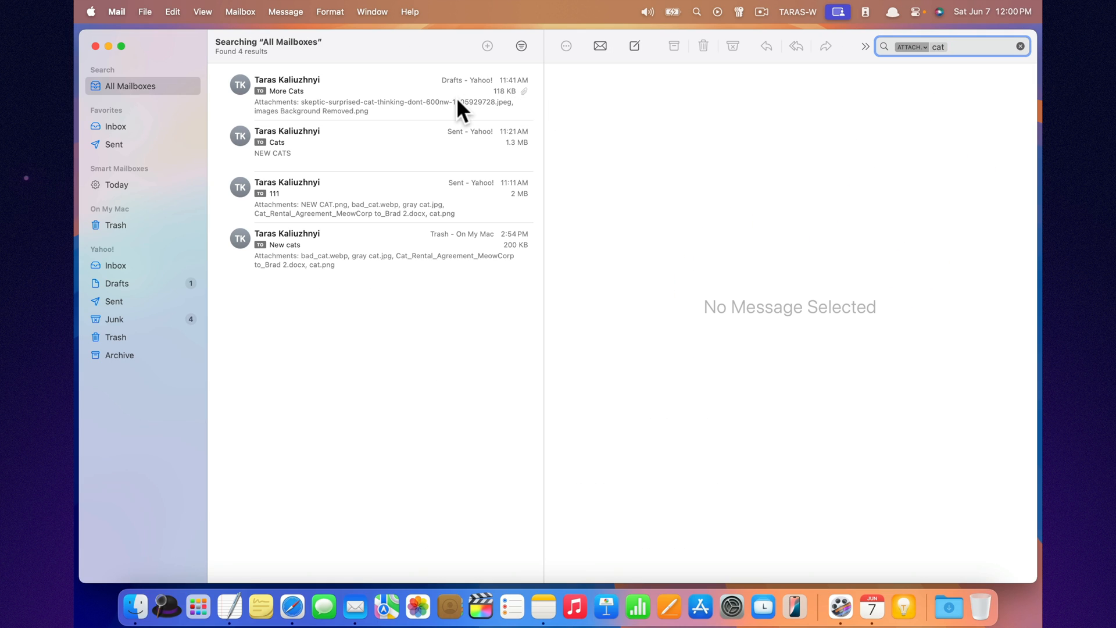
{"action": "left_click", "coordinate": [356, 95]}
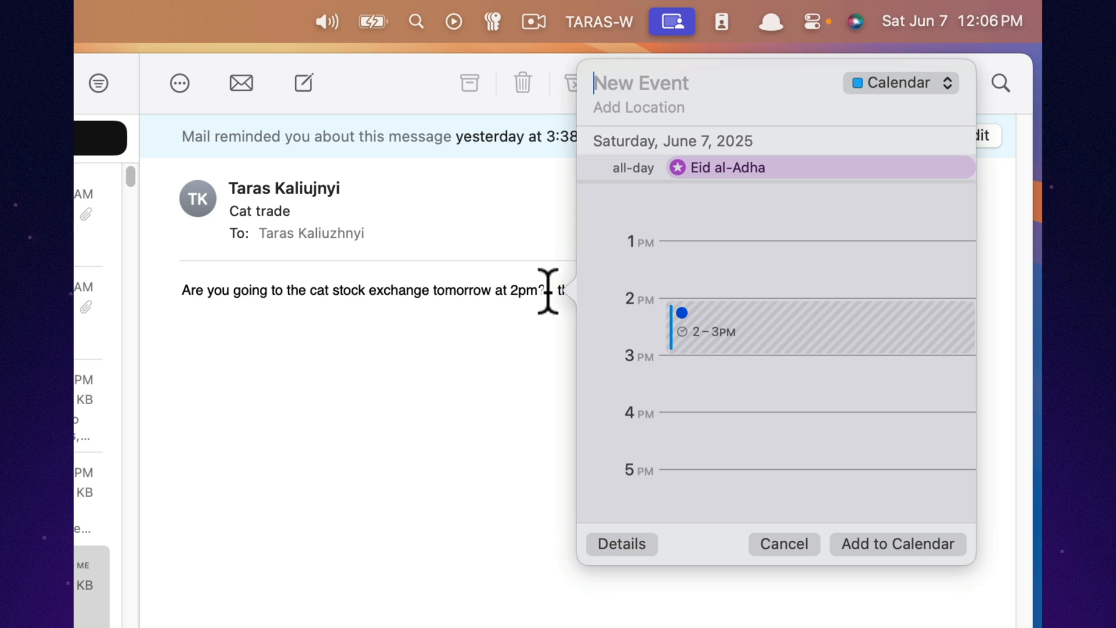
Title the 2–3 PM event 'Cat stock Exchange' and add it to the calendar.
{"action": "type", "text": "Cat stock Exchan"}
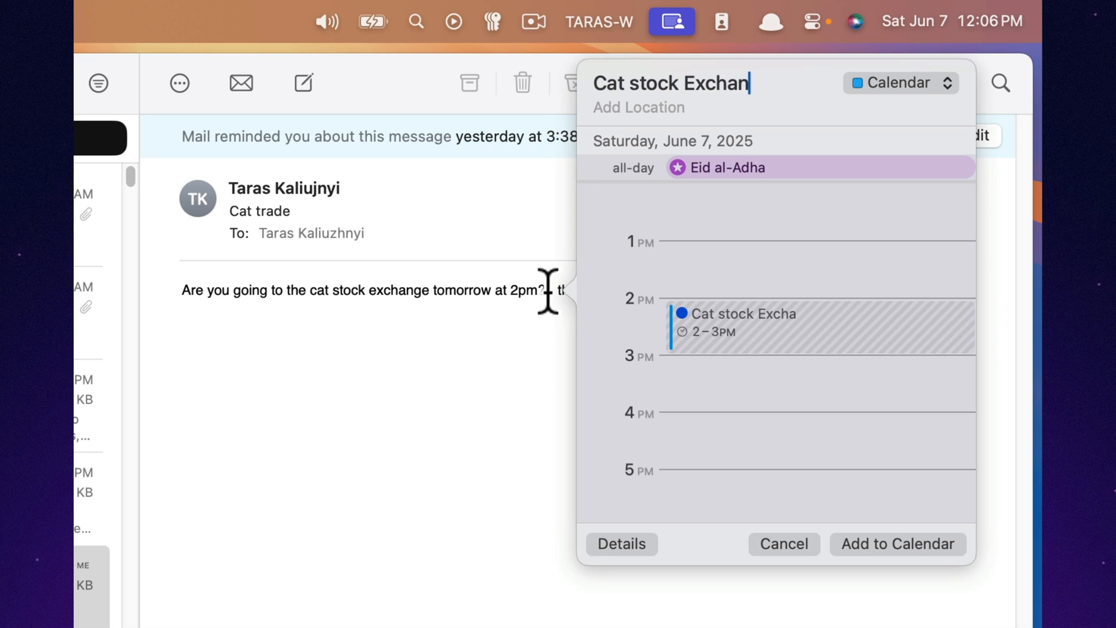
{"action": "type", "text": "ge"}
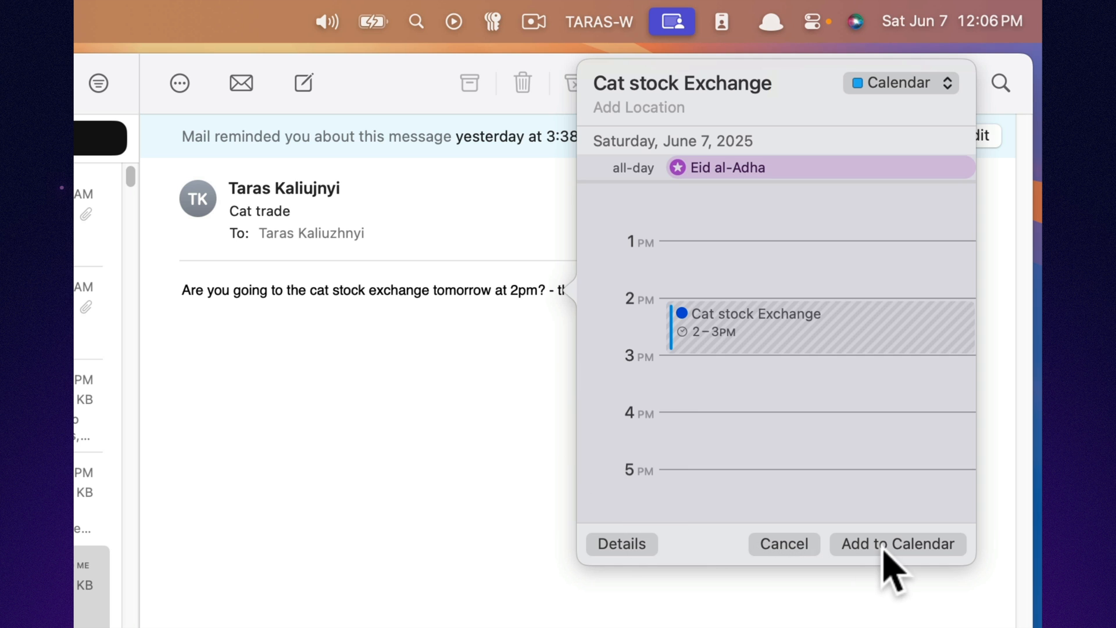
{"action": "left_click", "coordinate": [897, 544]}
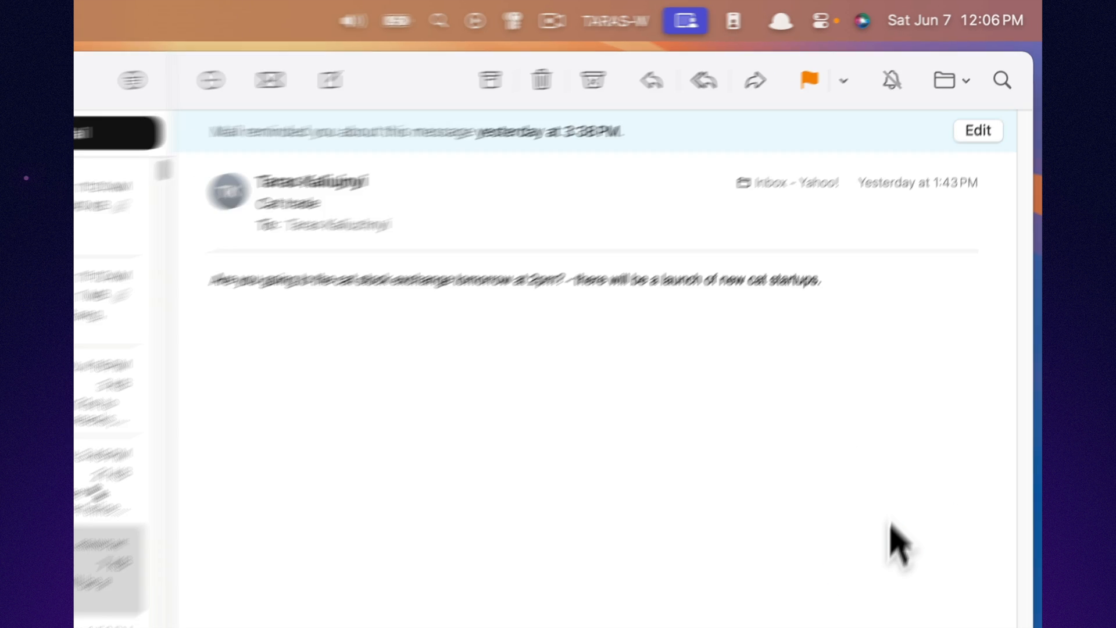